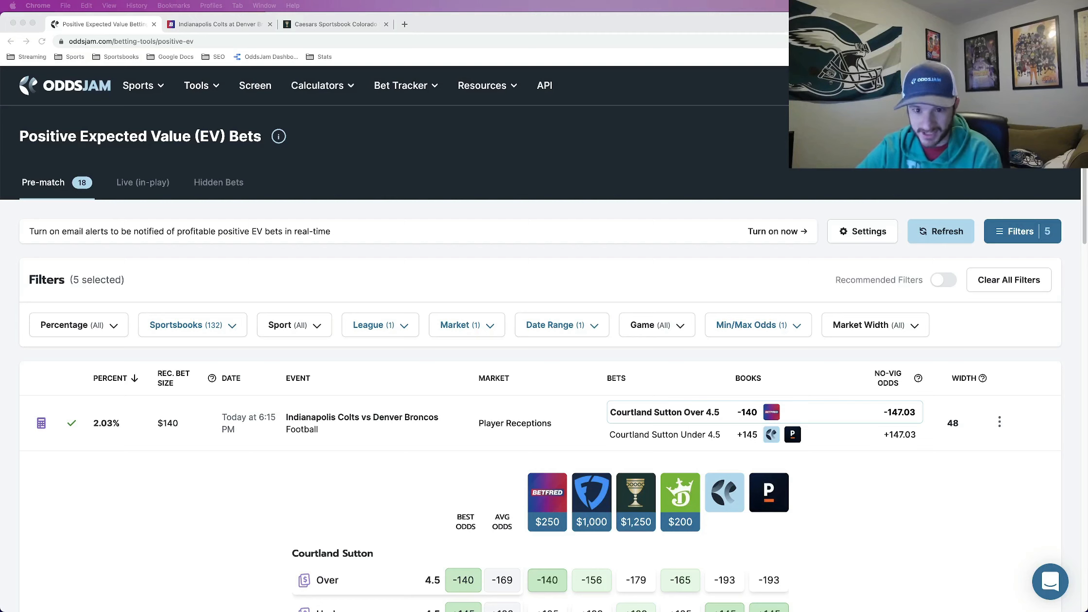
# Step: Place the $100 Betfred wager on Sutton Over 4.5 receptions at -140 and dismiss the receipt
pyautogui.tripleClick(141, 136)
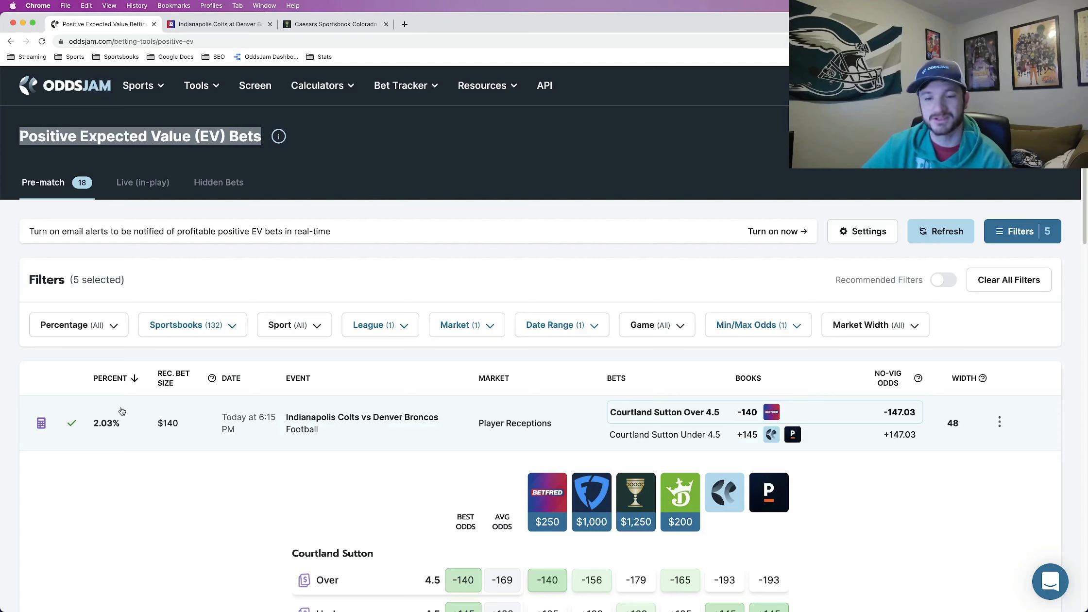
pyautogui.moveTo(527, 508)
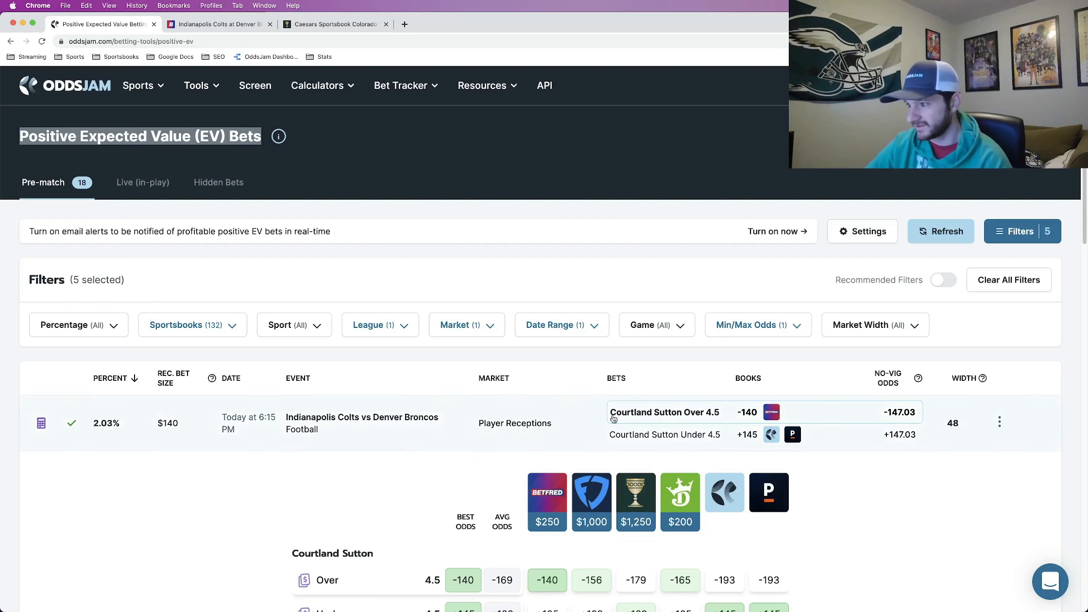
pyautogui.moveTo(741, 419)
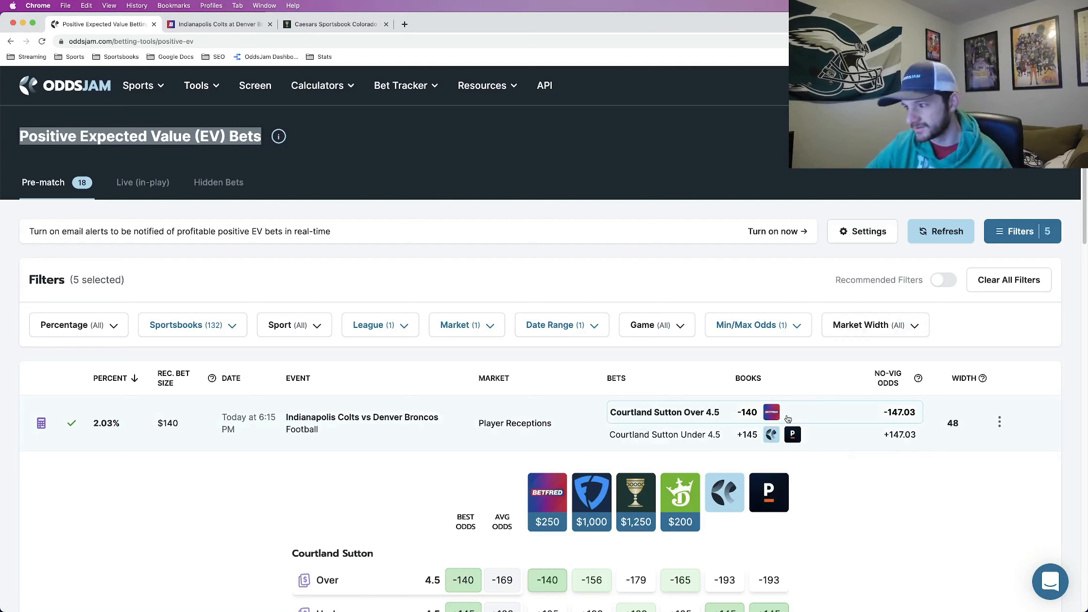
pyautogui.moveTo(771, 434)
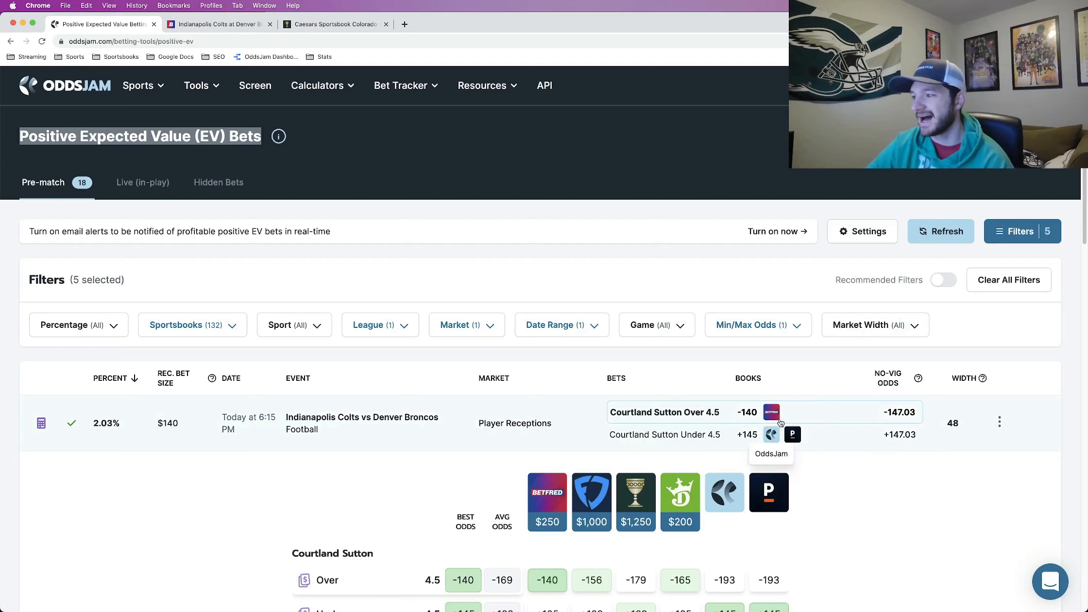
pyautogui.moveTo(771, 413)
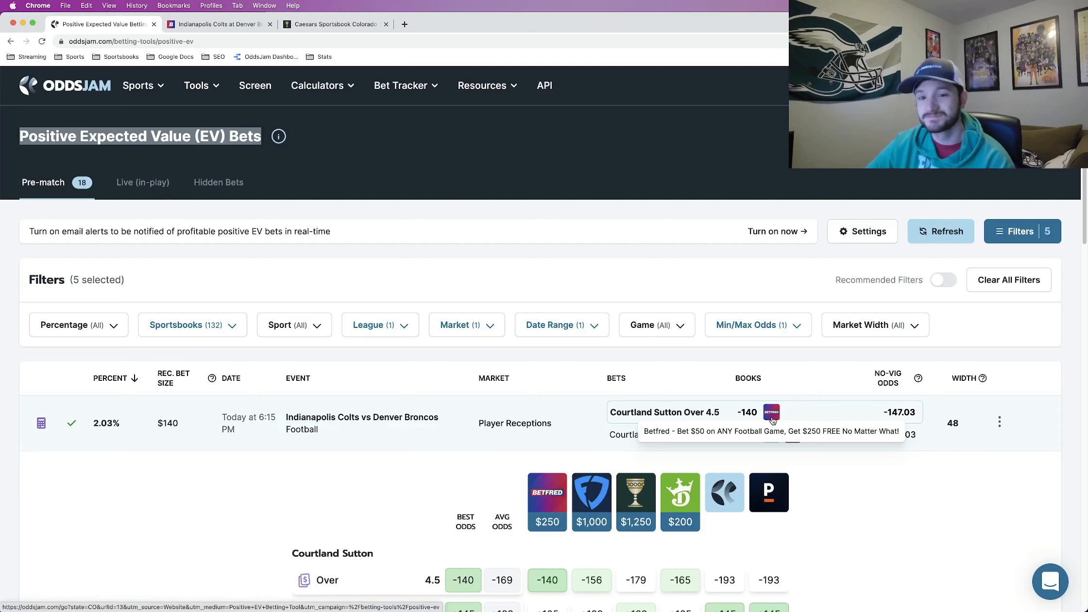
pyautogui.click(771, 412)
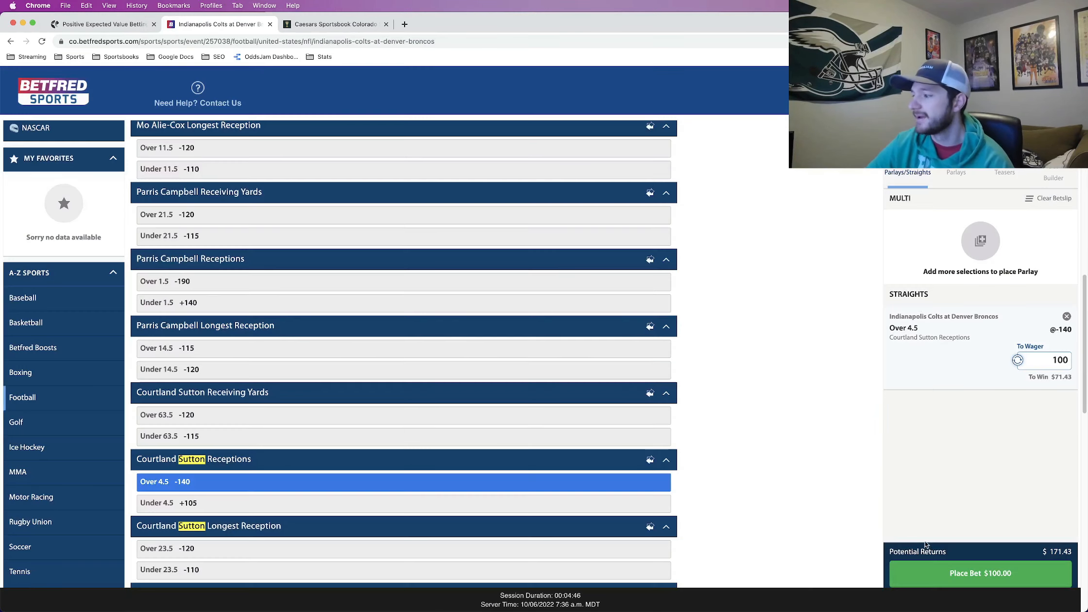
pyautogui.click(980, 573)
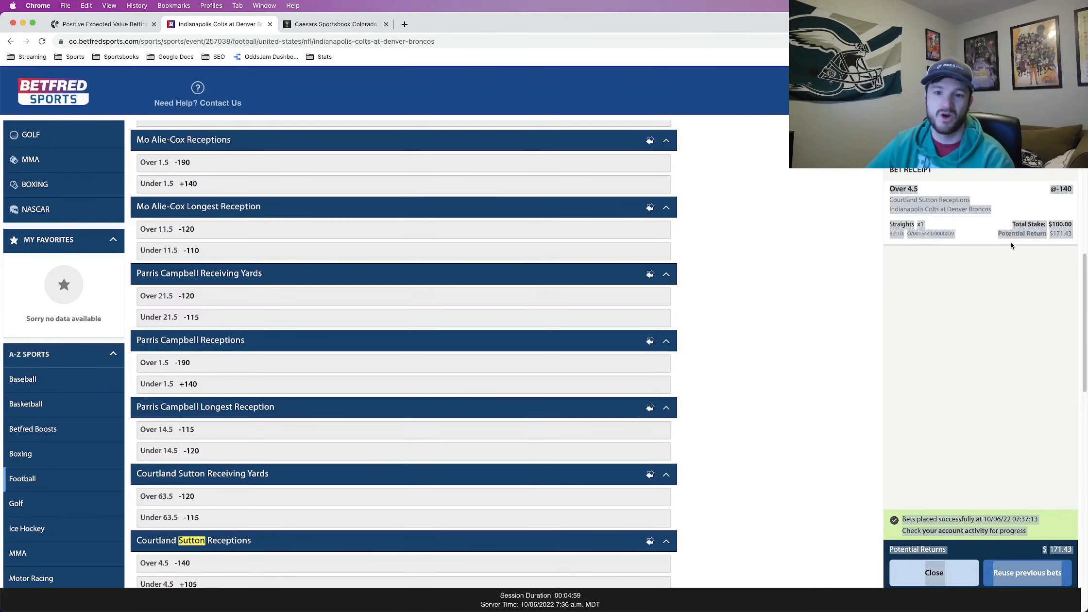
pyautogui.click(105, 24)
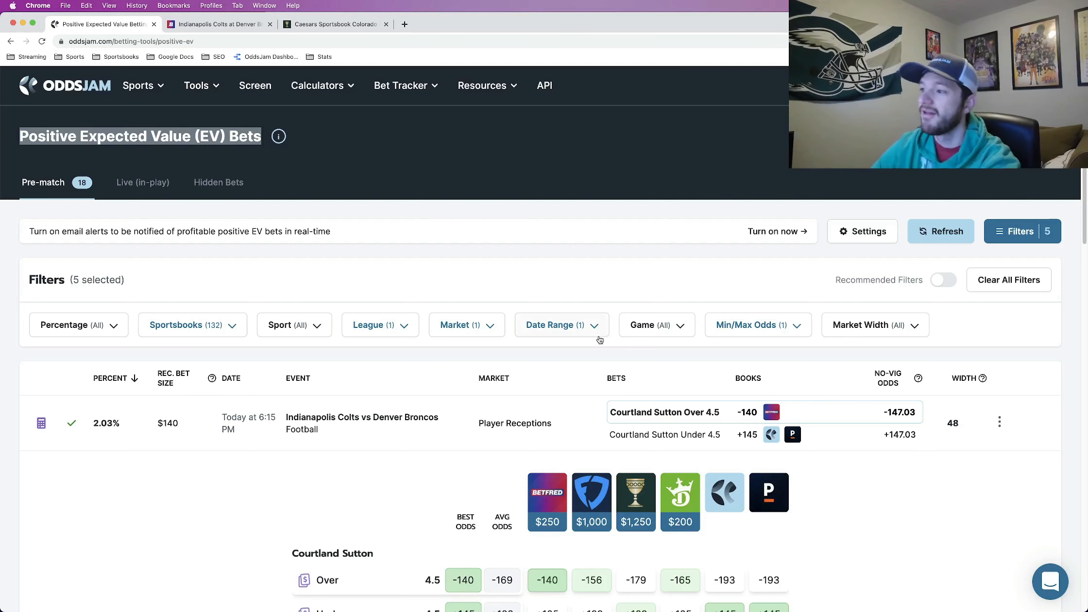
# Step: Compare Sutton's Over 4.5 odds across sportsbooks, then open the Colts vs Broncos event page
pyautogui.scroll(-3)
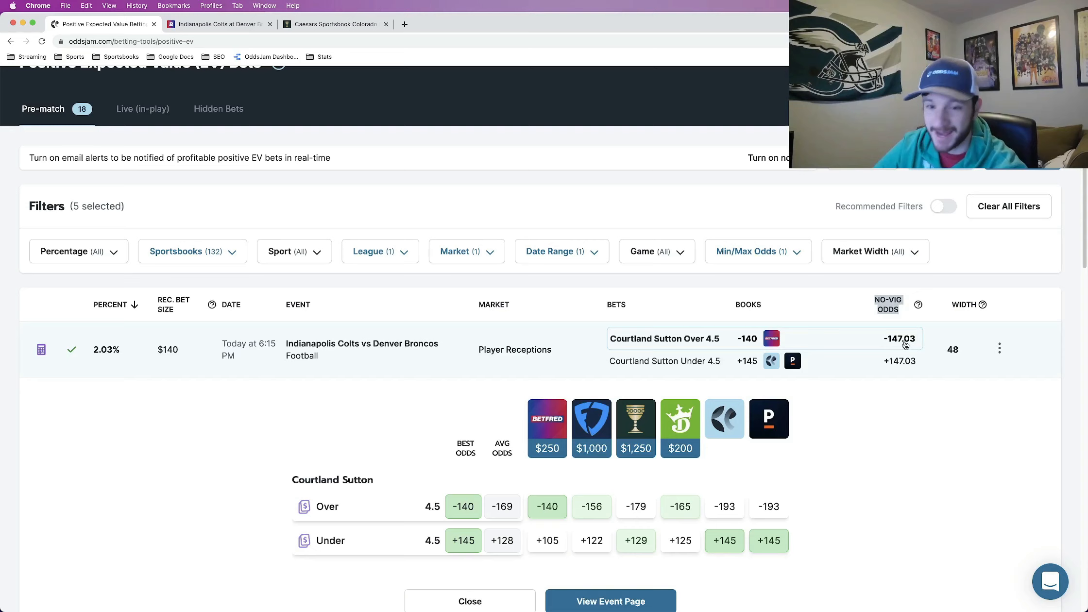
pyautogui.scroll(-3)
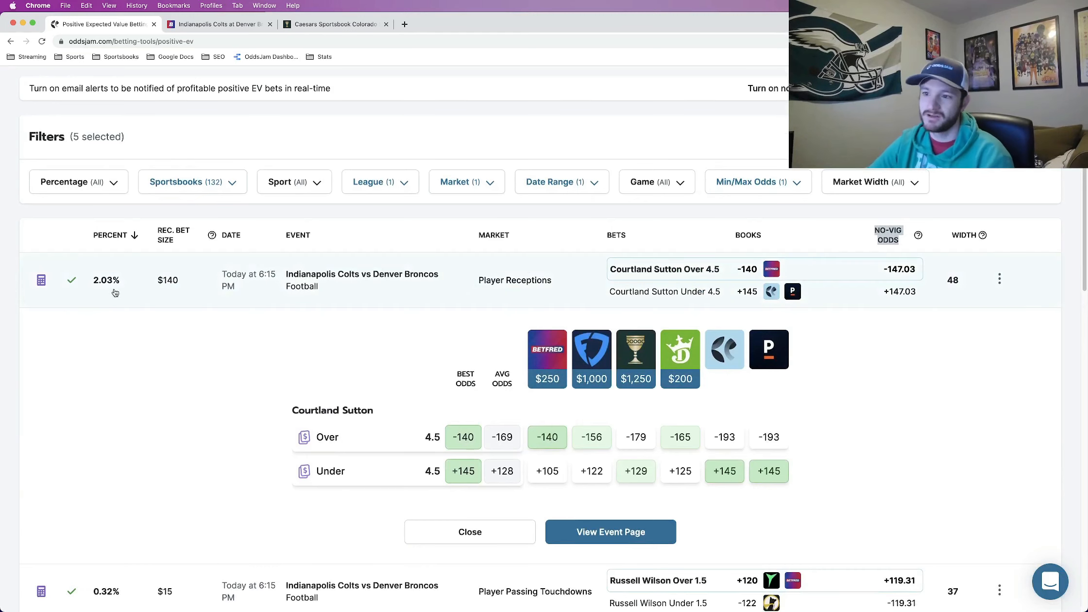
pyautogui.moveTo(110, 287)
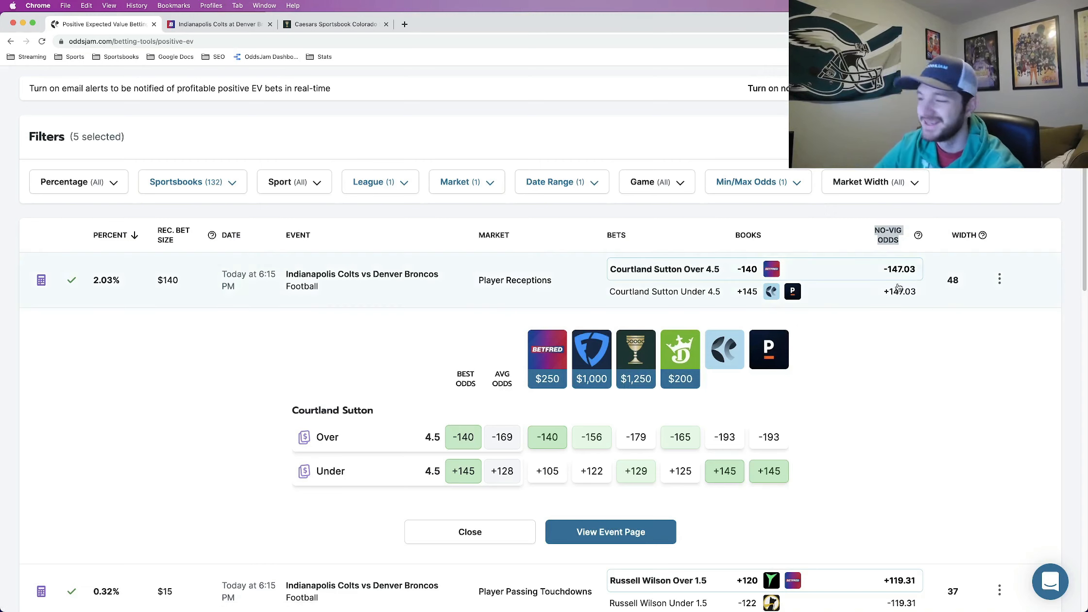
pyautogui.moveTo(509, 396)
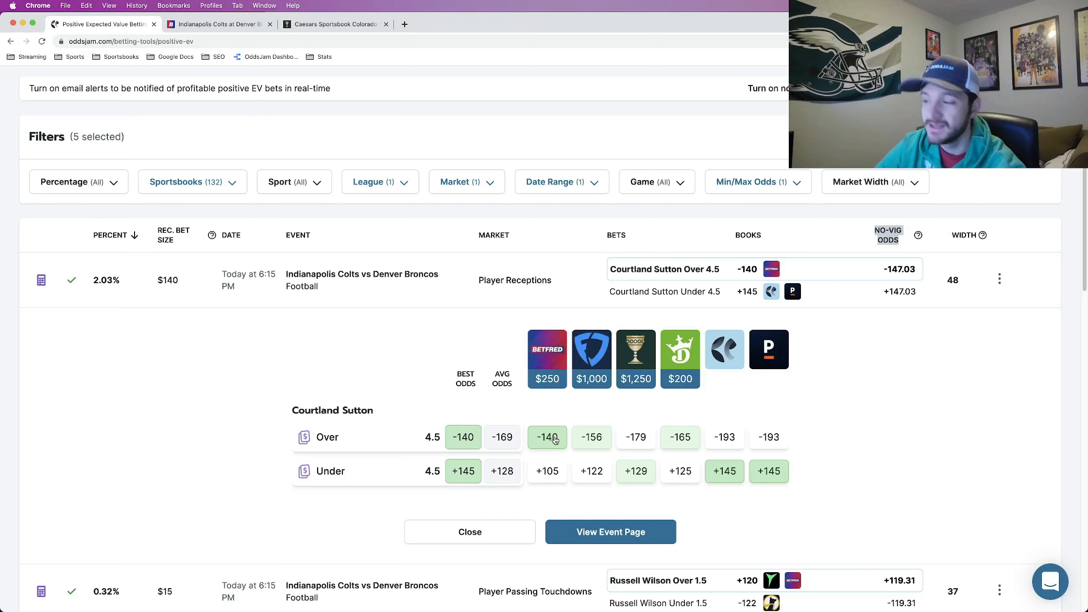
pyautogui.moveTo(660, 359)
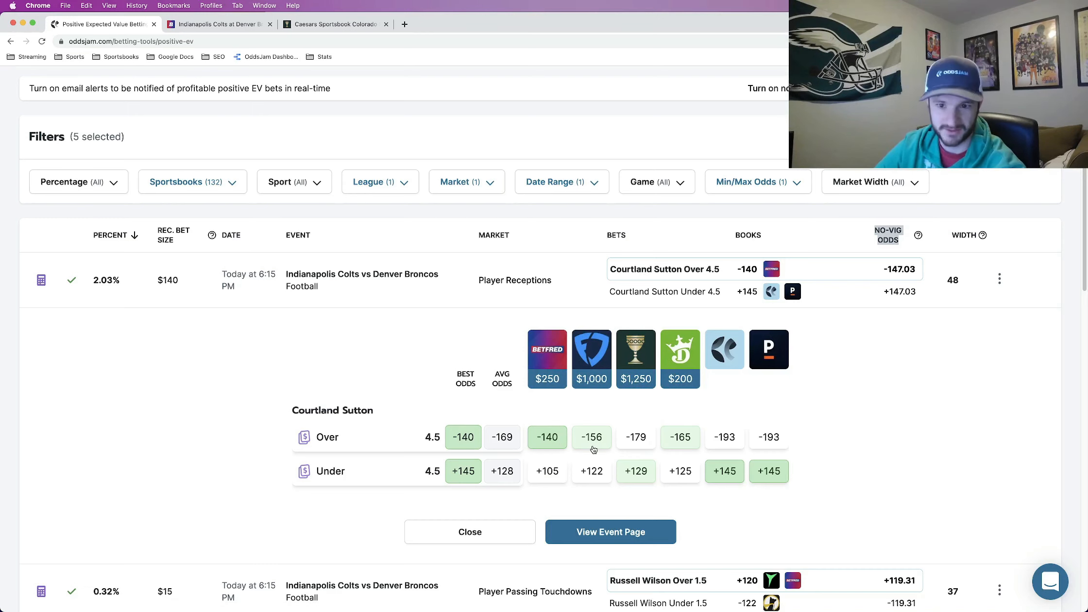
pyautogui.moveTo(645, 448)
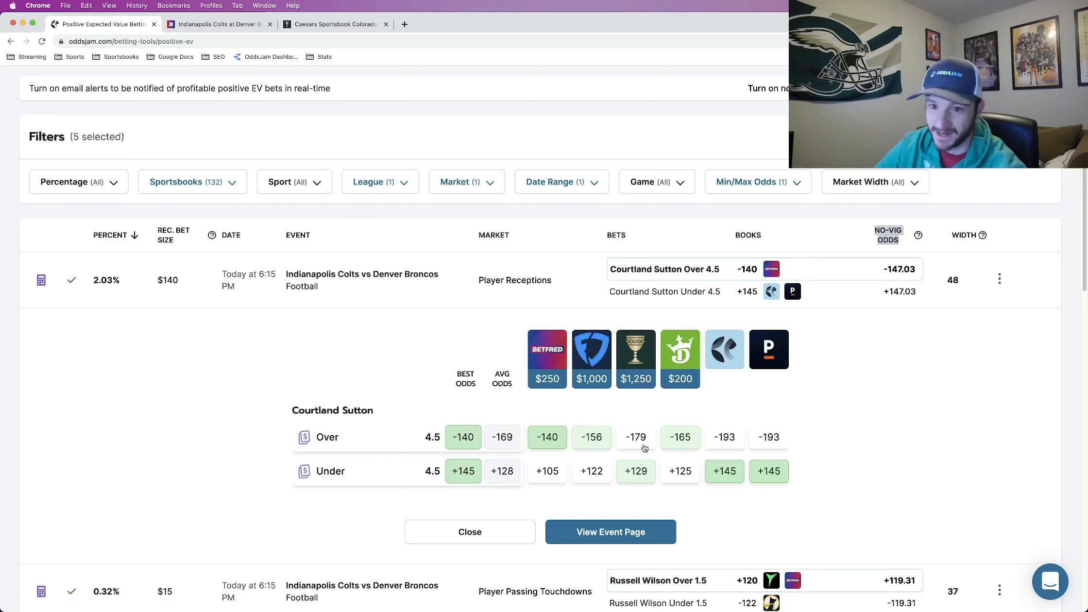
pyautogui.moveTo(694, 437)
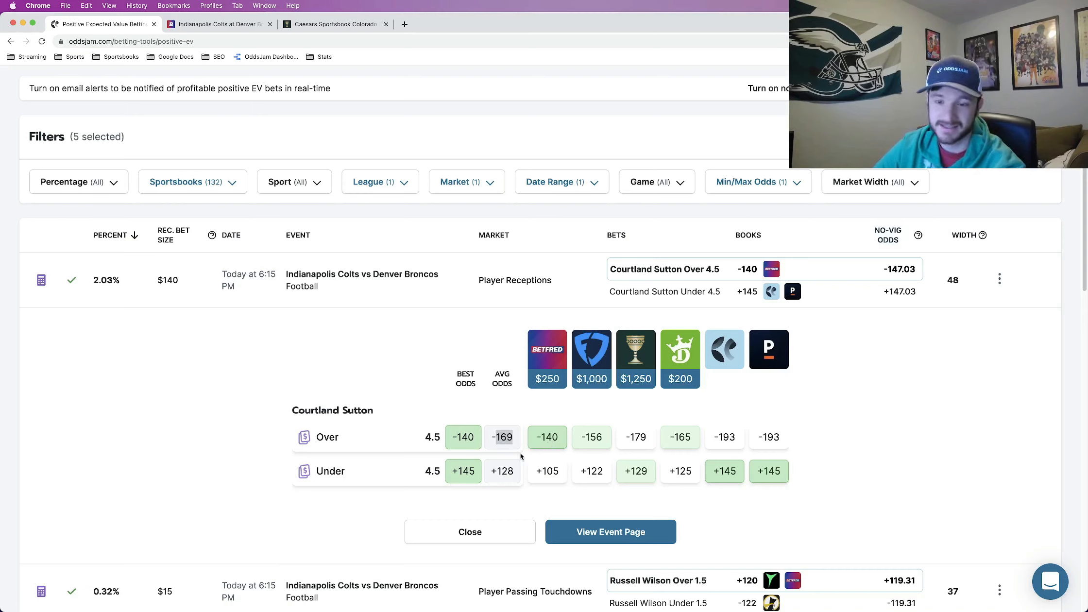
pyautogui.moveTo(615, 473)
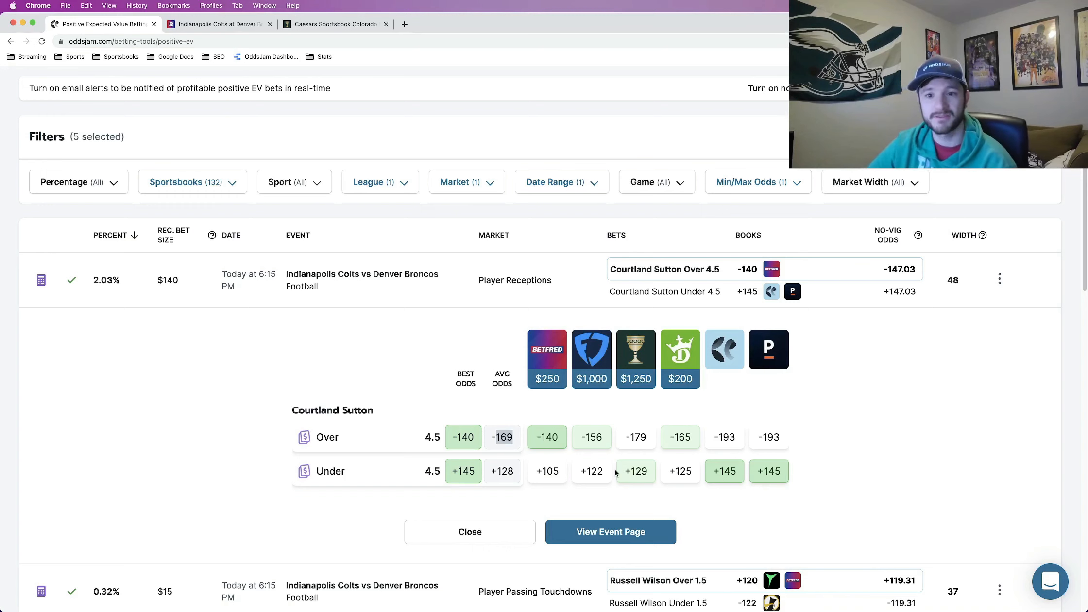
pyautogui.moveTo(621, 537)
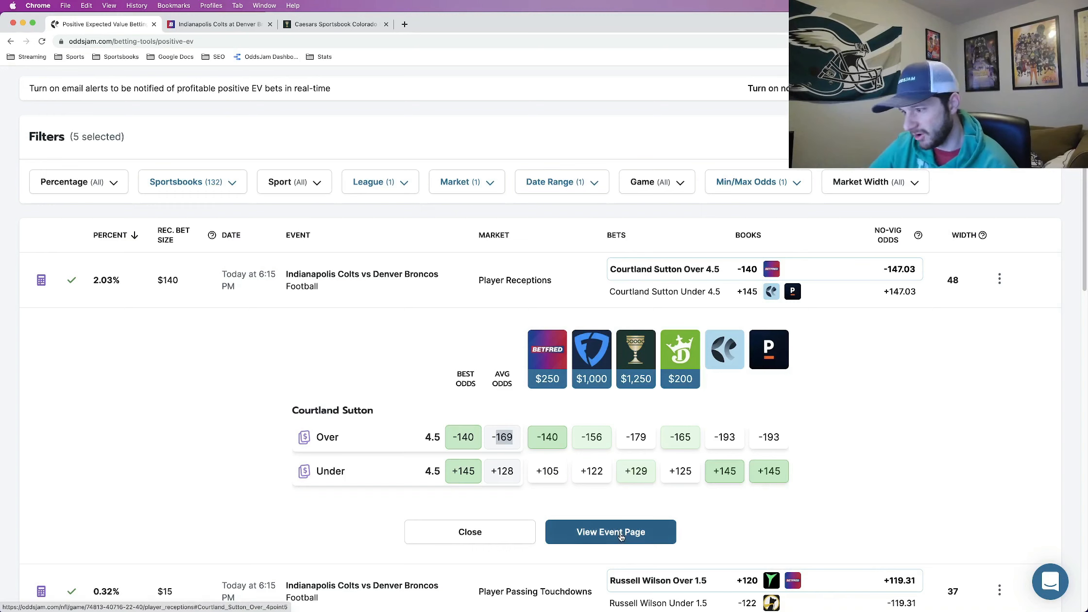
pyautogui.click(610, 532)
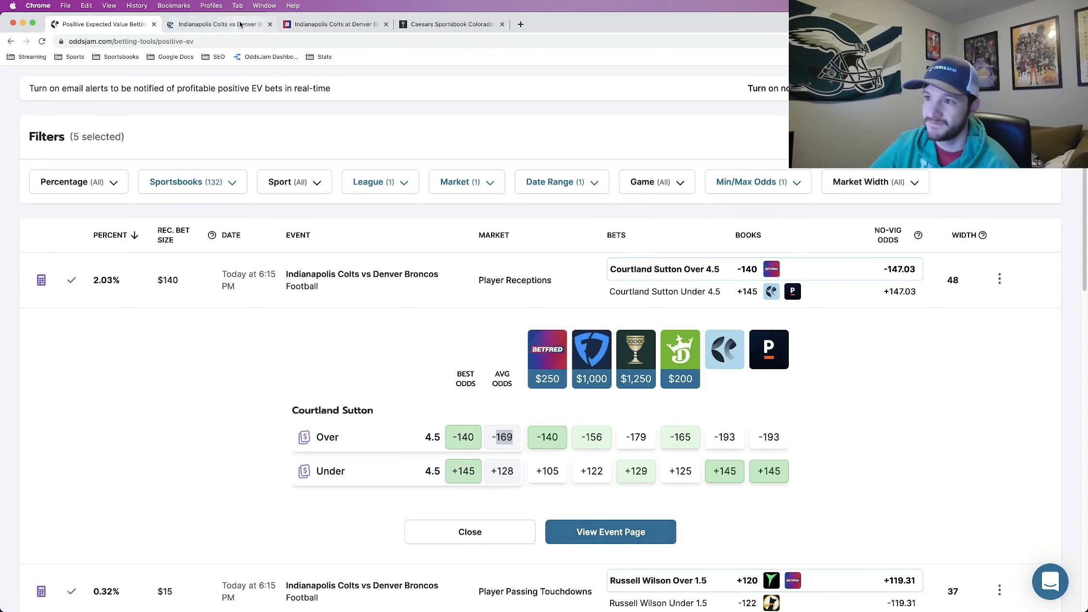
# Step: Show Courtland Sutton's 4.5, 5 and 5.5 receptions lines on the event page
pyautogui.click(611, 532)
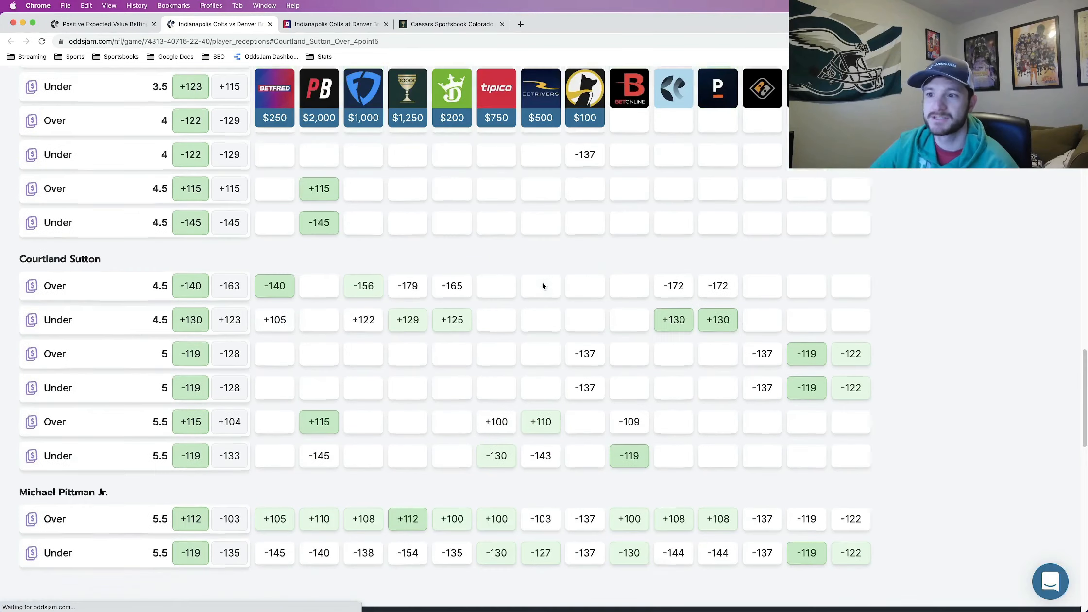
pyautogui.scroll(3)
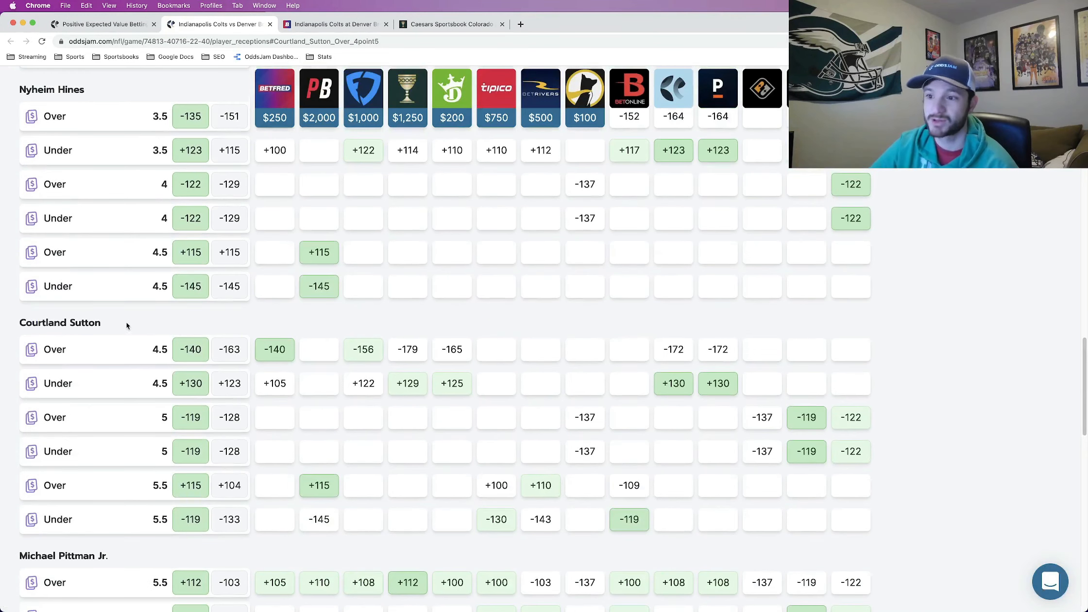
pyautogui.scroll(-3)
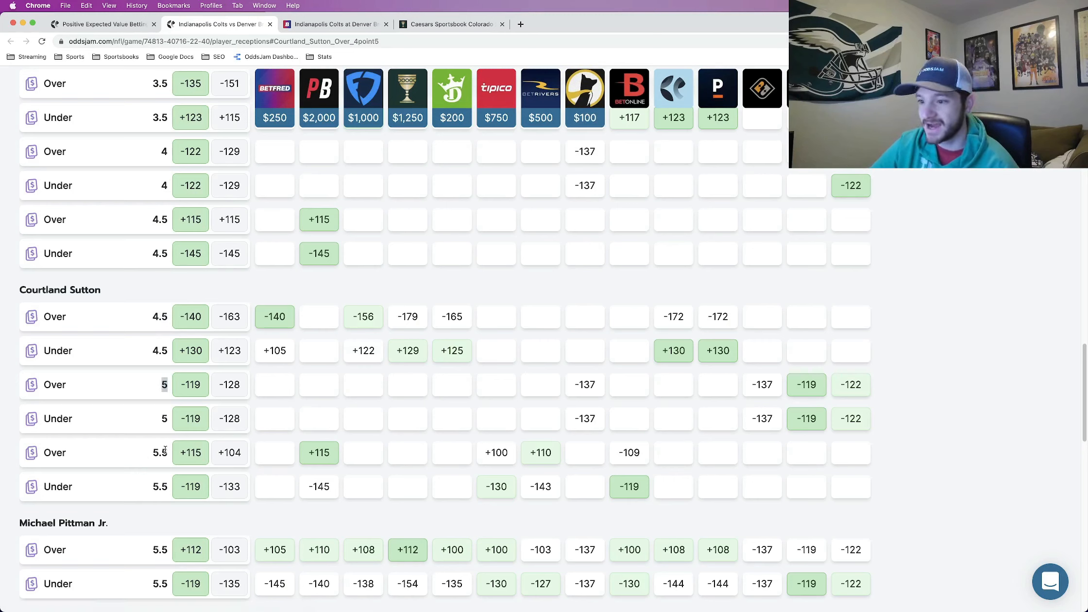
pyautogui.moveTo(452, 108)
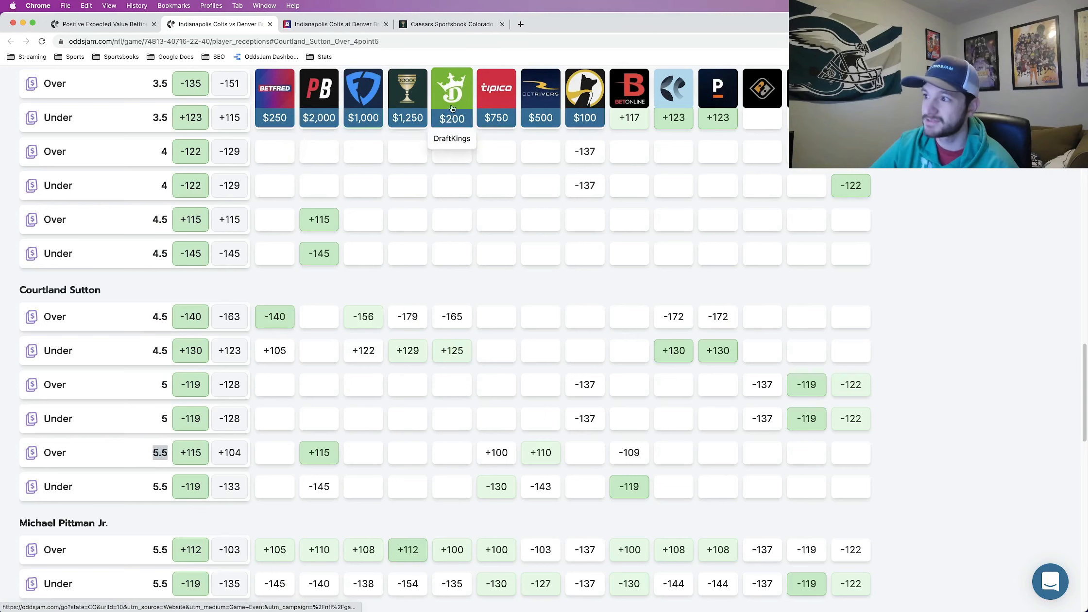
pyautogui.moveTo(632, 102)
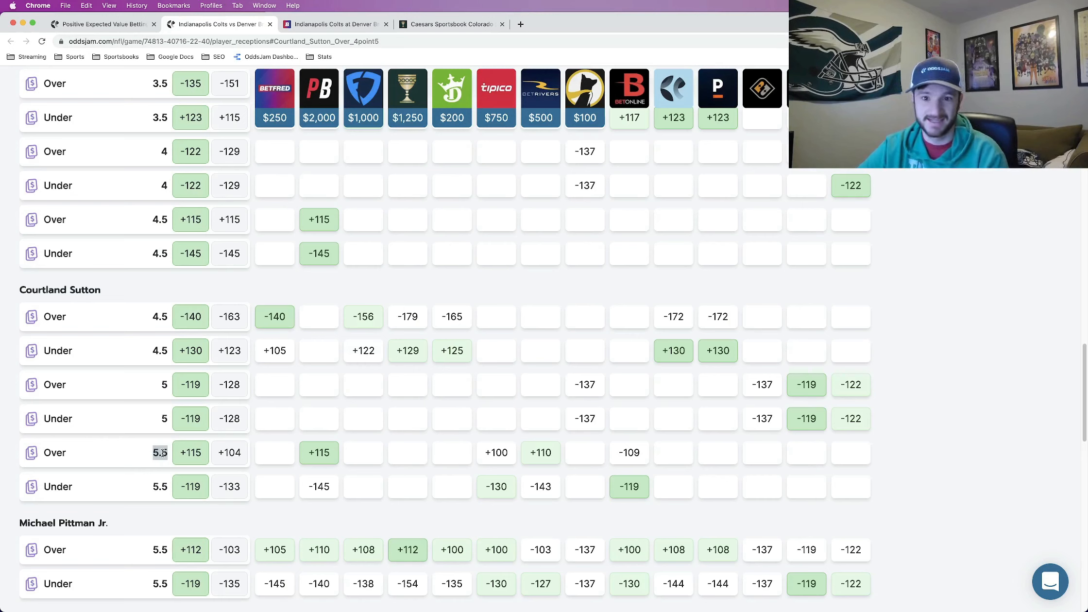
pyautogui.moveTo(145, 393)
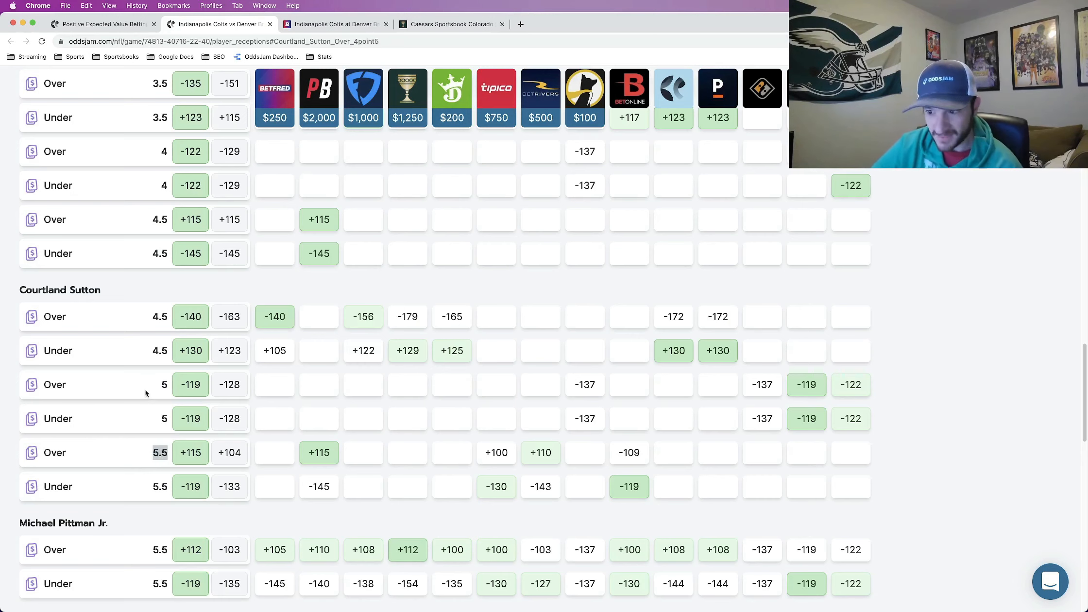
pyautogui.moveTo(171, 457)
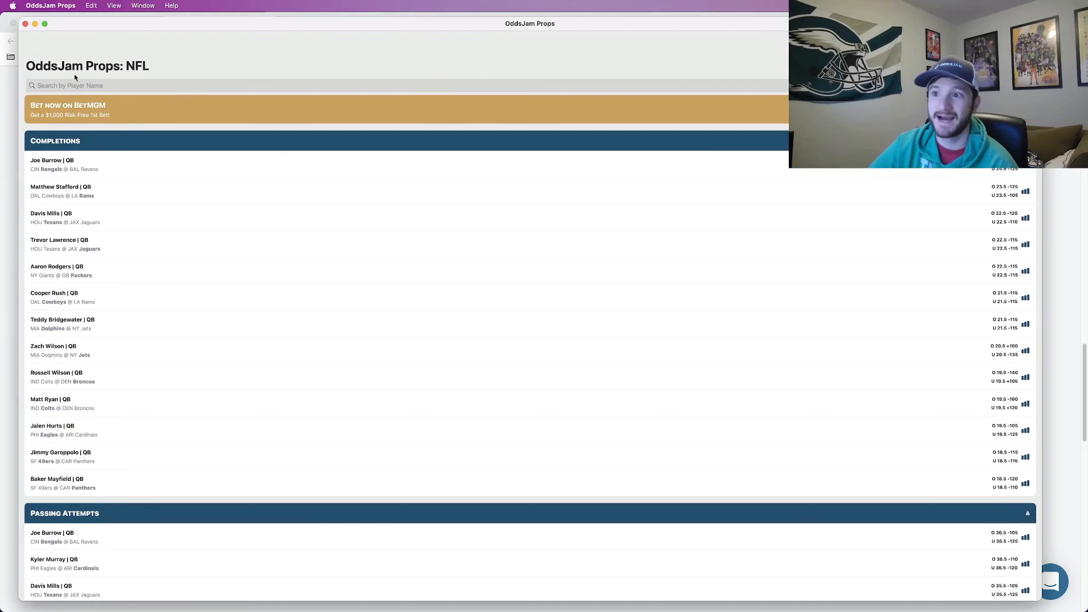
pyautogui.moveTo(115, 110)
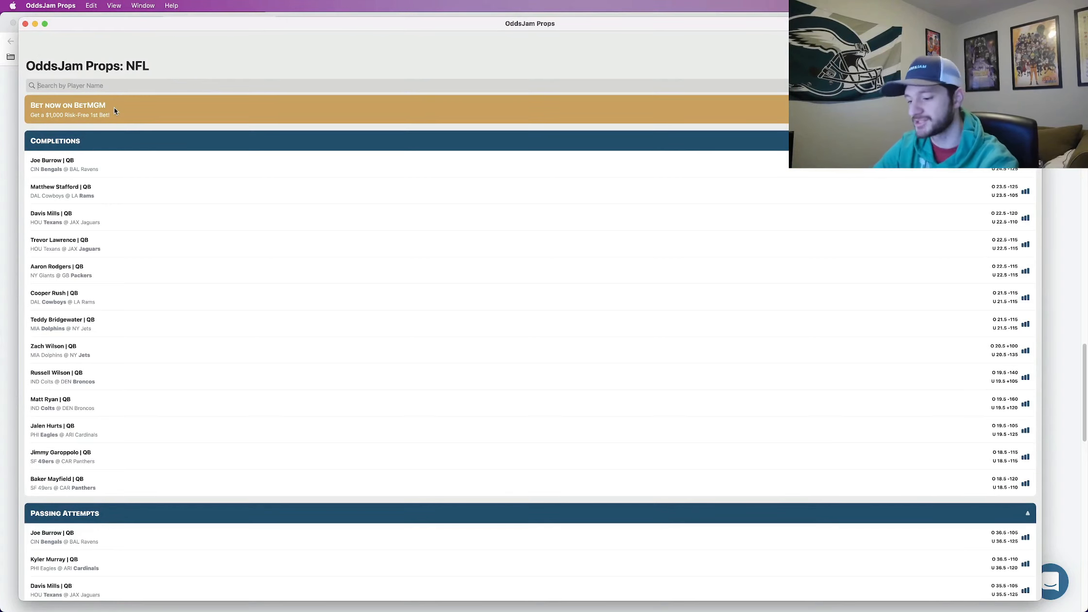
# Step: Check Sutton's receptions history showing 3 of last 5 games over 4.5, then close it
pyautogui.write('su')
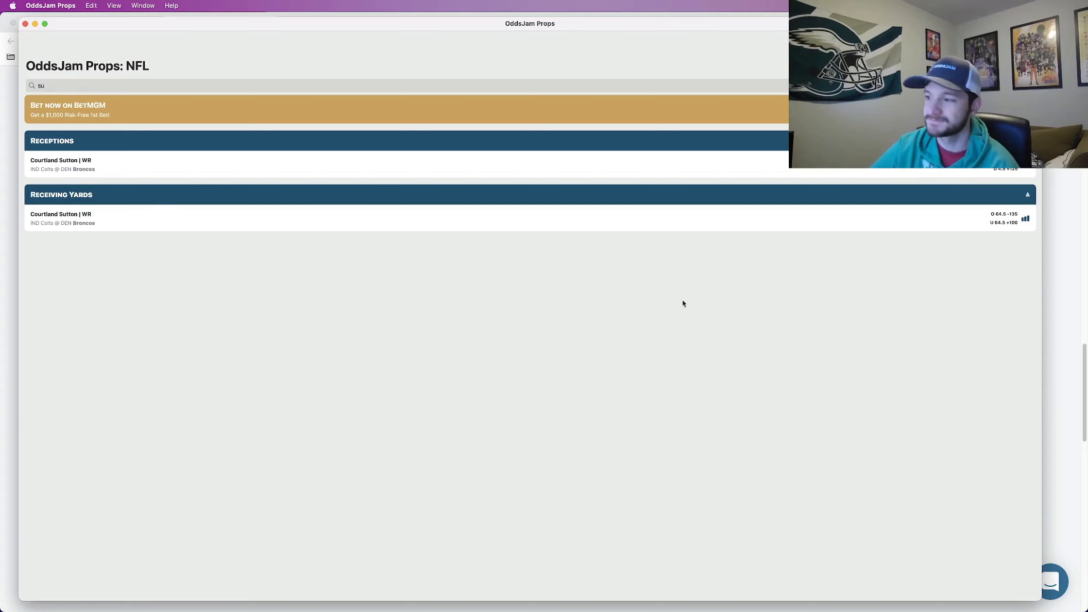
pyautogui.click(60, 164)
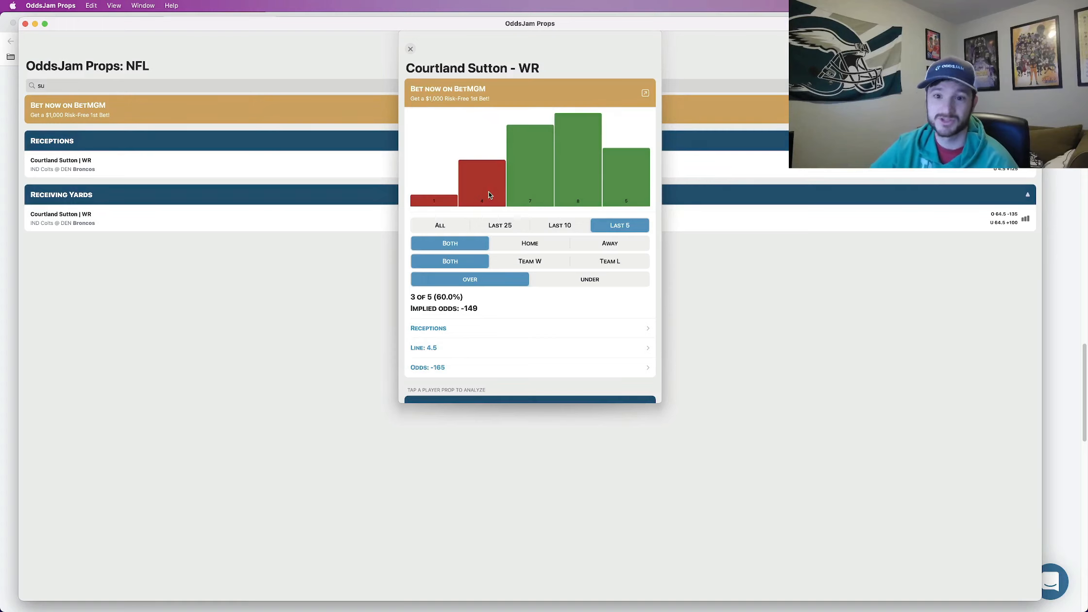
pyautogui.moveTo(499, 196)
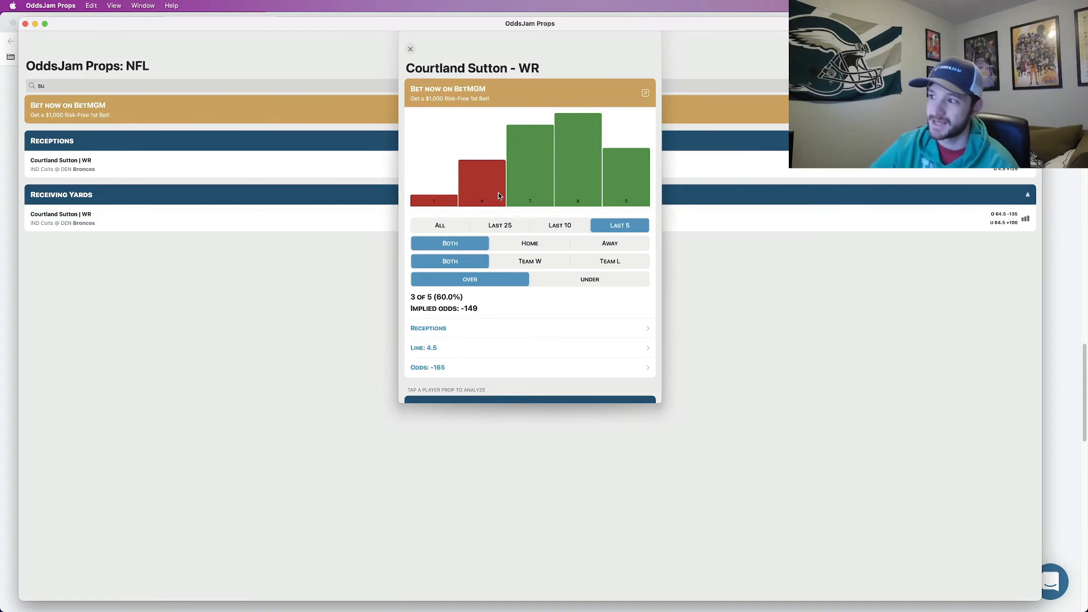
pyautogui.moveTo(491, 203)
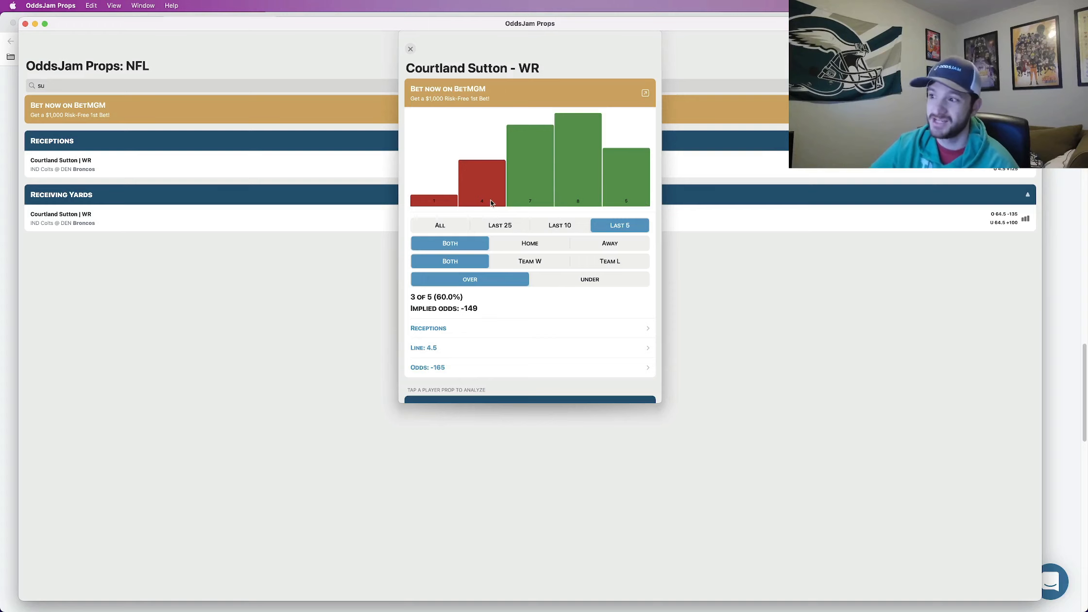
pyautogui.moveTo(624, 201)
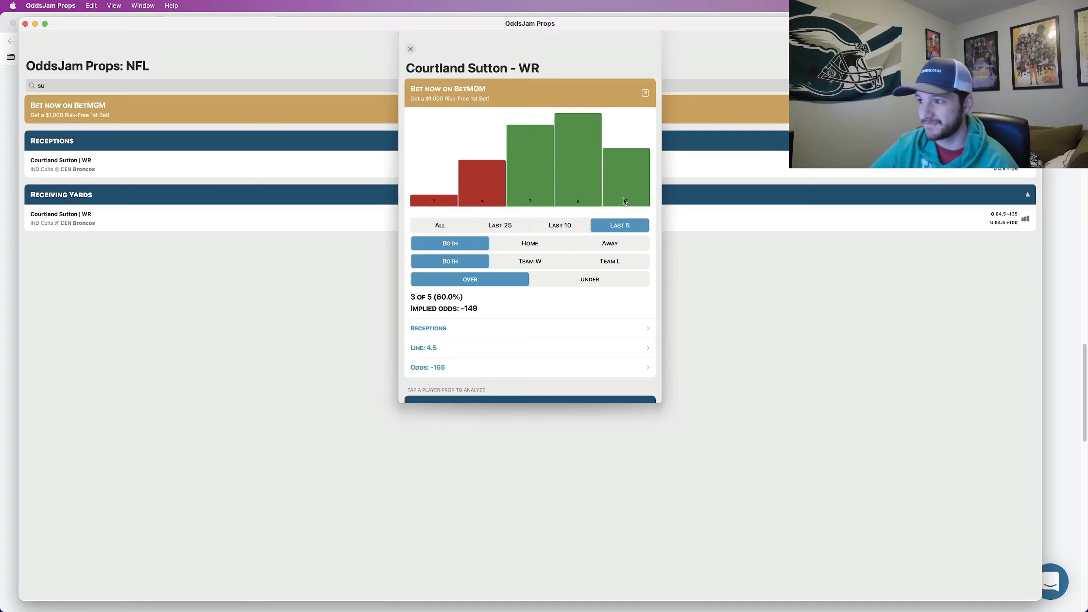
pyautogui.moveTo(535, 203)
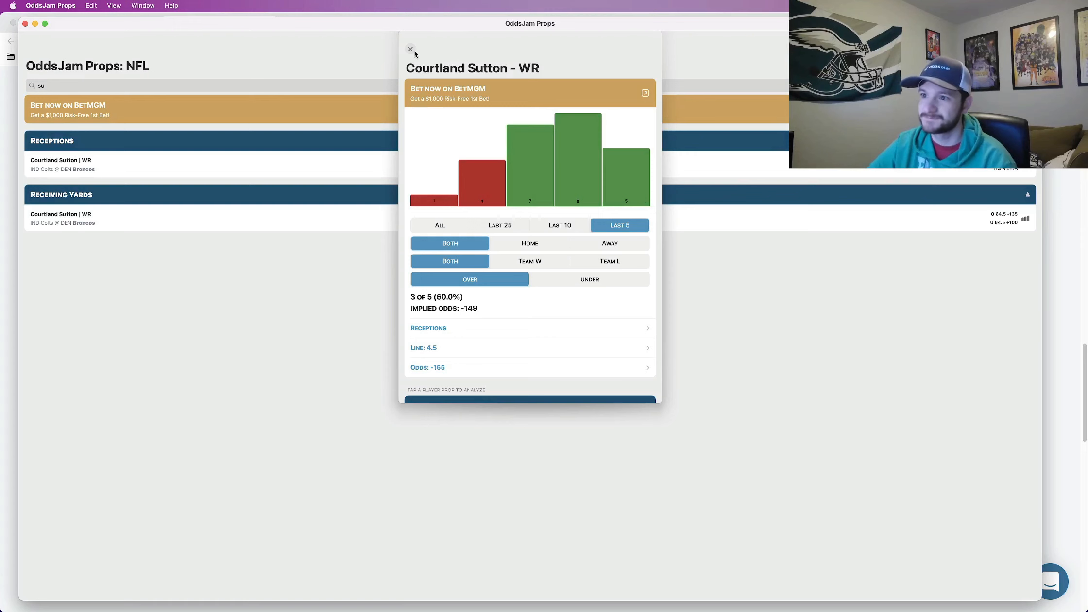
pyautogui.click(410, 49)
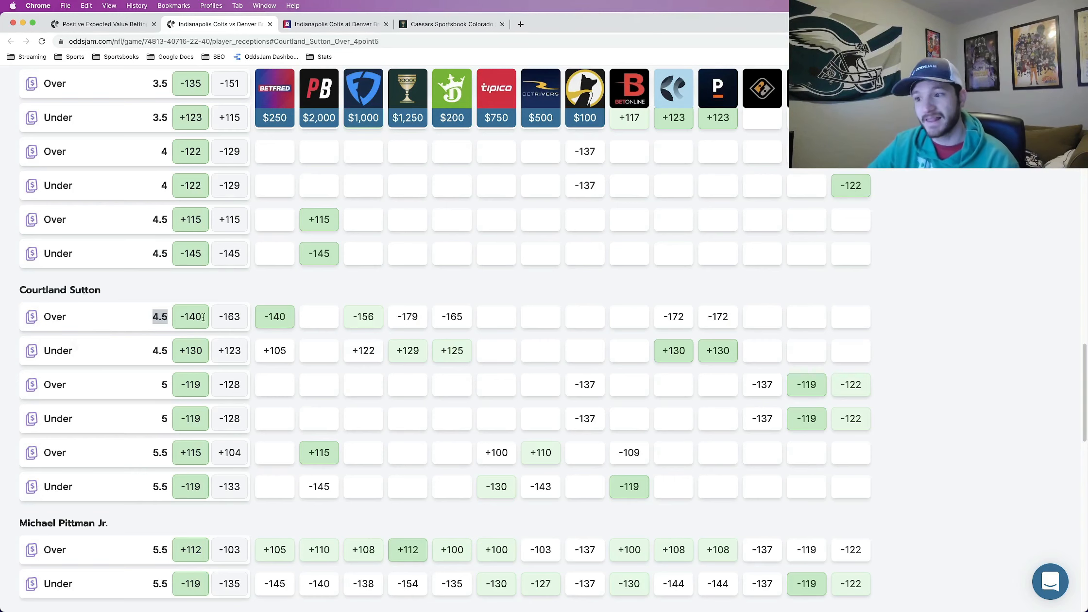
# Step: Record the -140 Over 4.5 Sutton bet with a $100 stake in the bet tracker
pyautogui.click(274, 317)
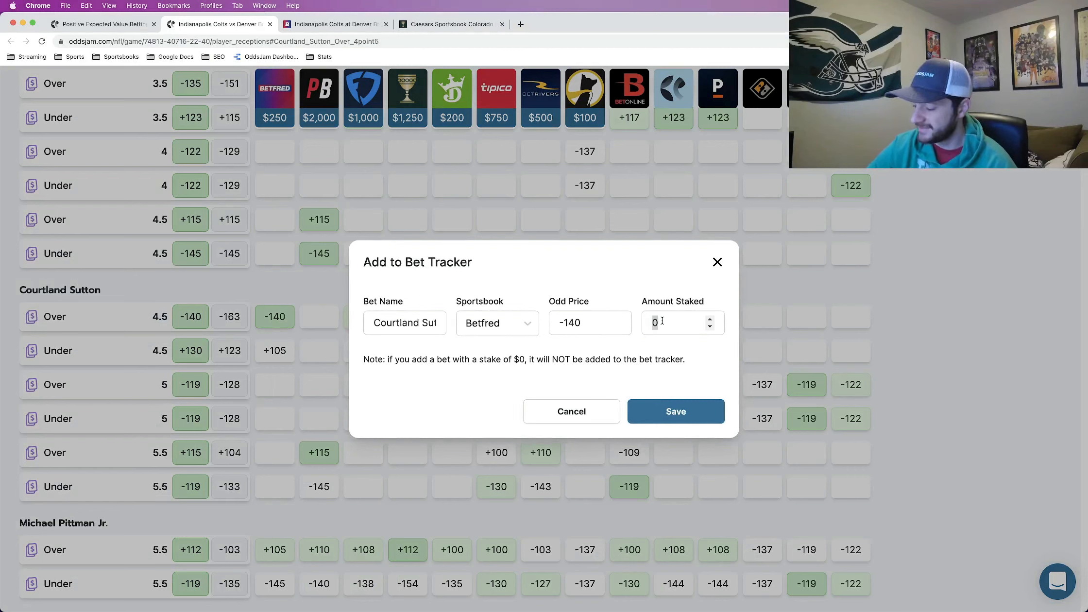
pyautogui.write('100')
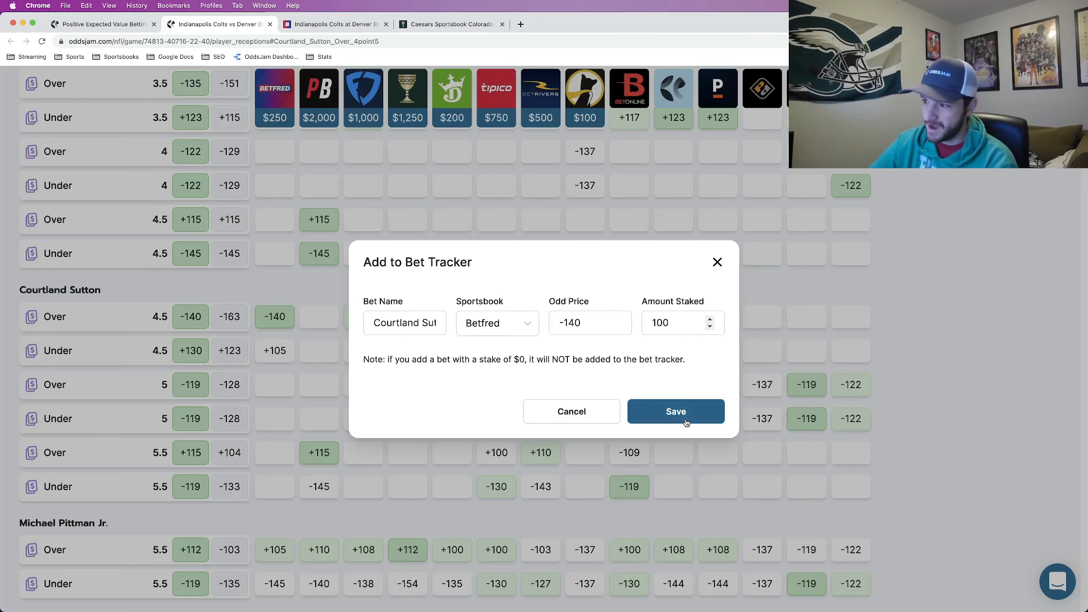
pyautogui.click(675, 412)
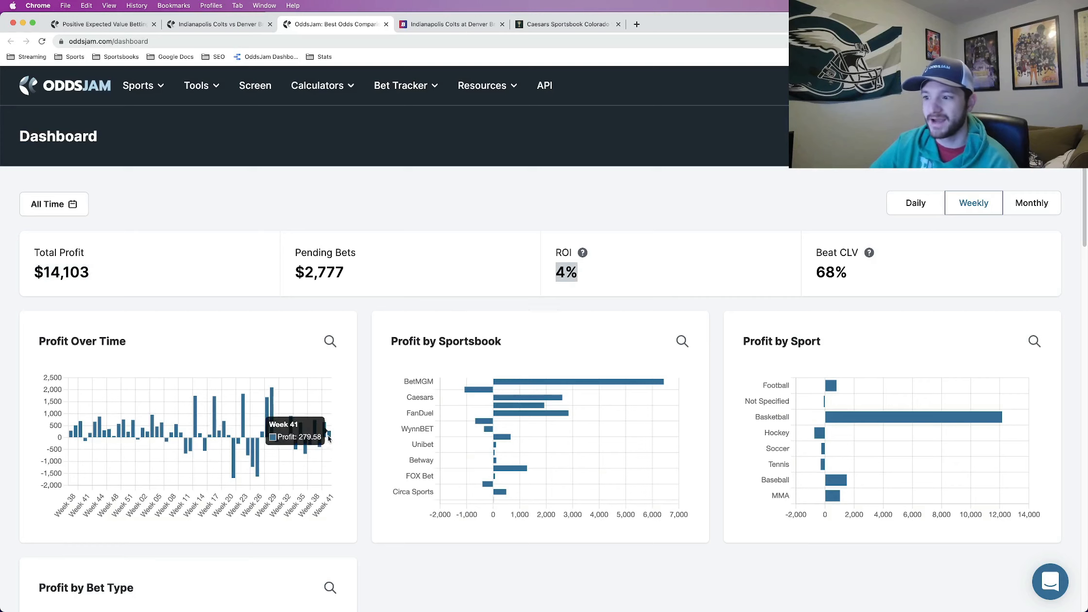
pyautogui.moveTo(335, 442)
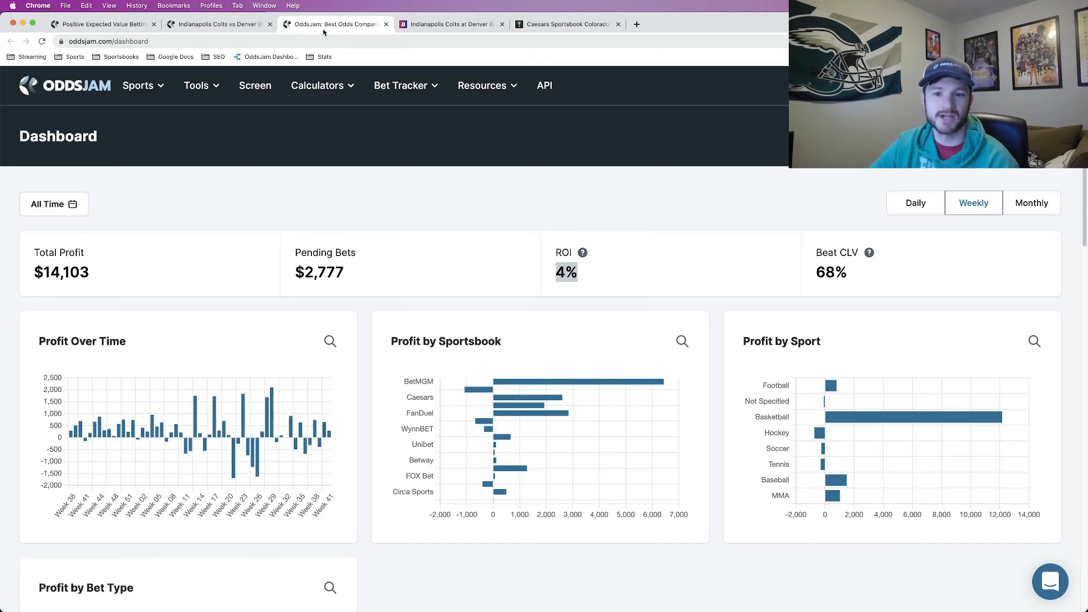
# Step: Go back to the Colts vs Broncos odds page and scroll the Positive EV list
pyautogui.click(218, 24)
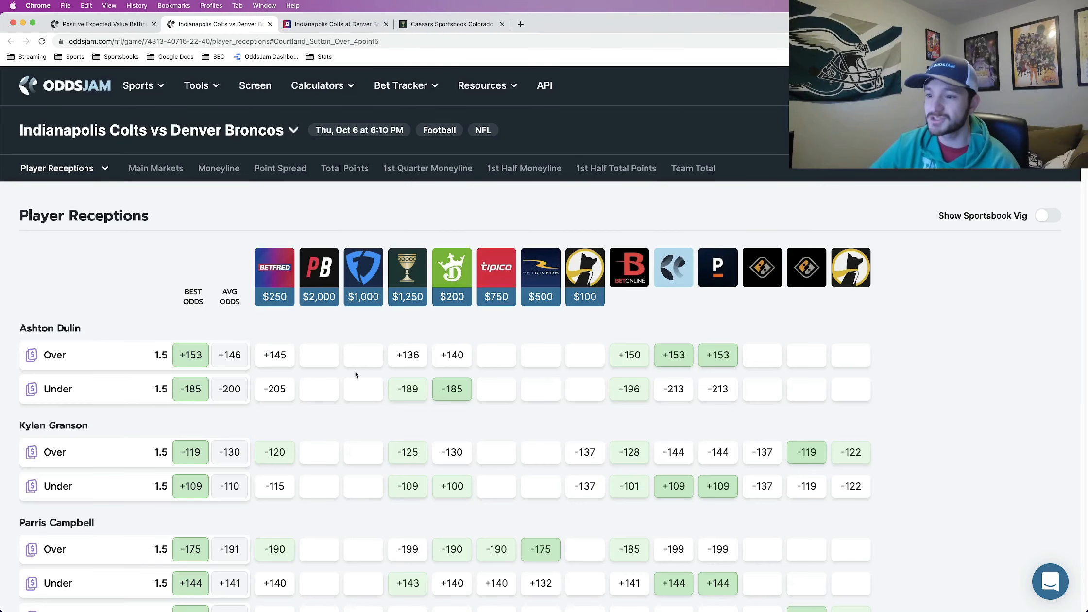
pyautogui.scroll(-3)
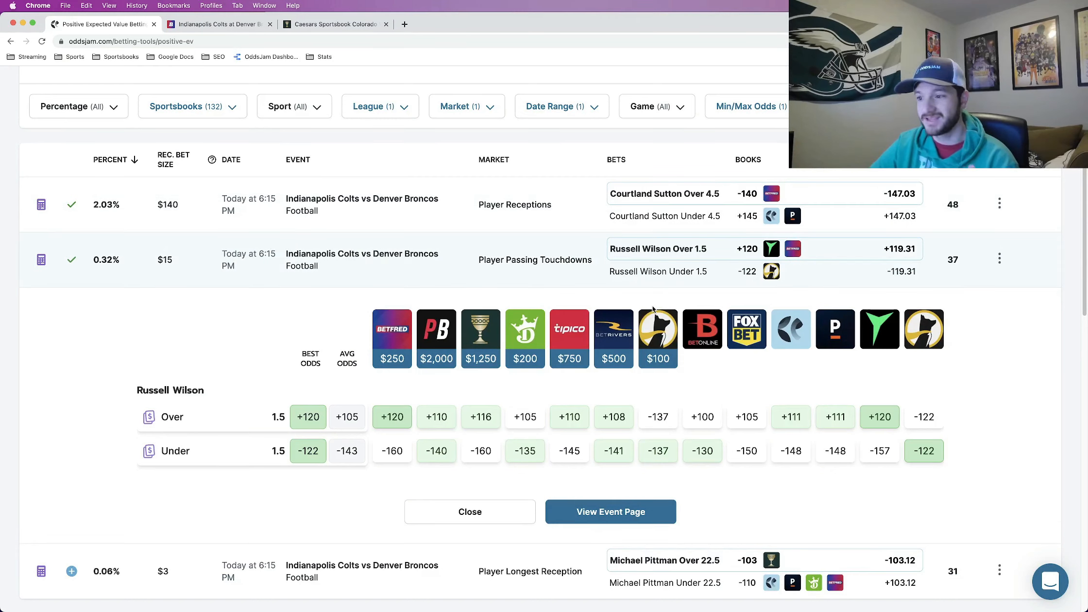
pyautogui.moveTo(525, 290)
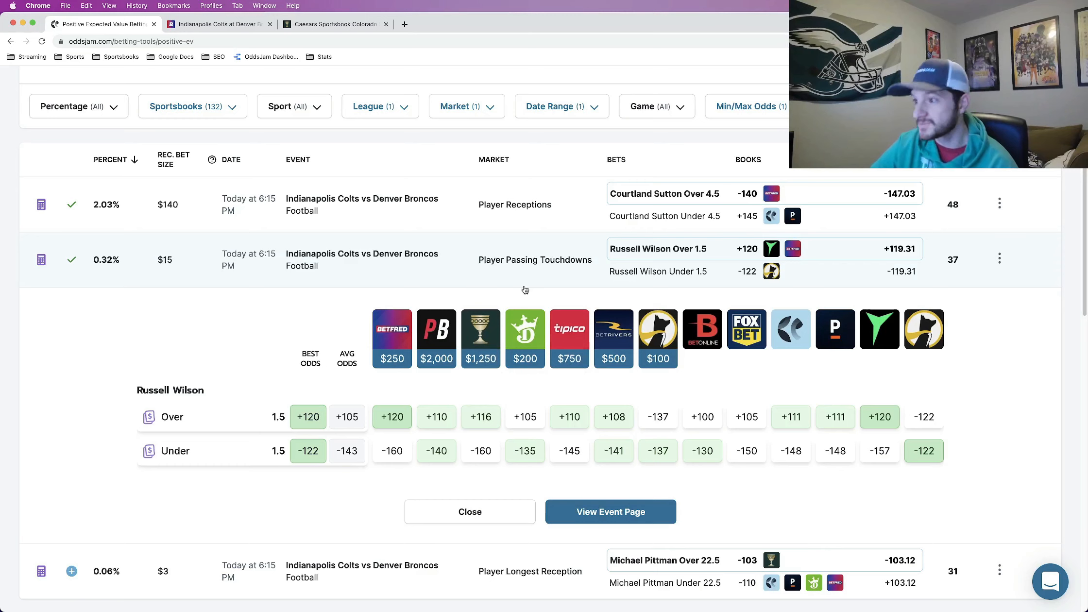
pyautogui.moveTo(388, 348)
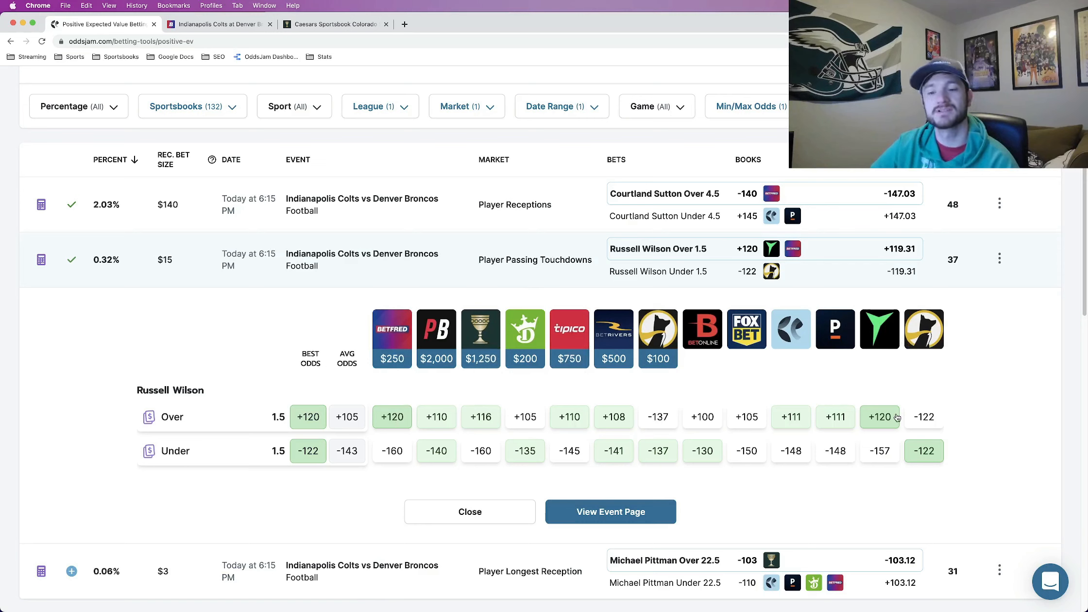
pyautogui.moveTo(707, 430)
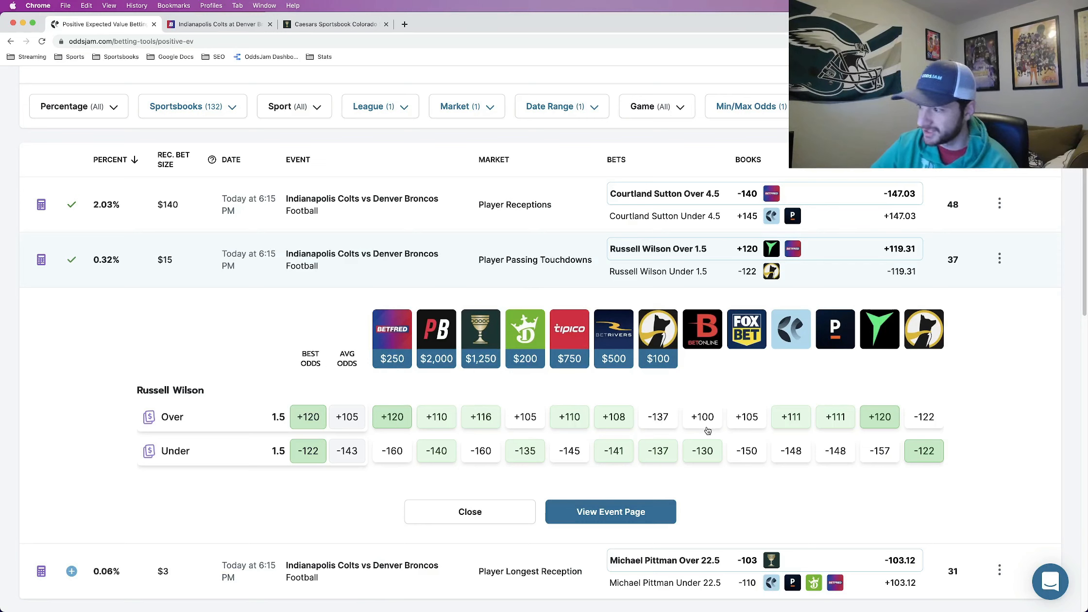
pyautogui.moveTo(498, 423)
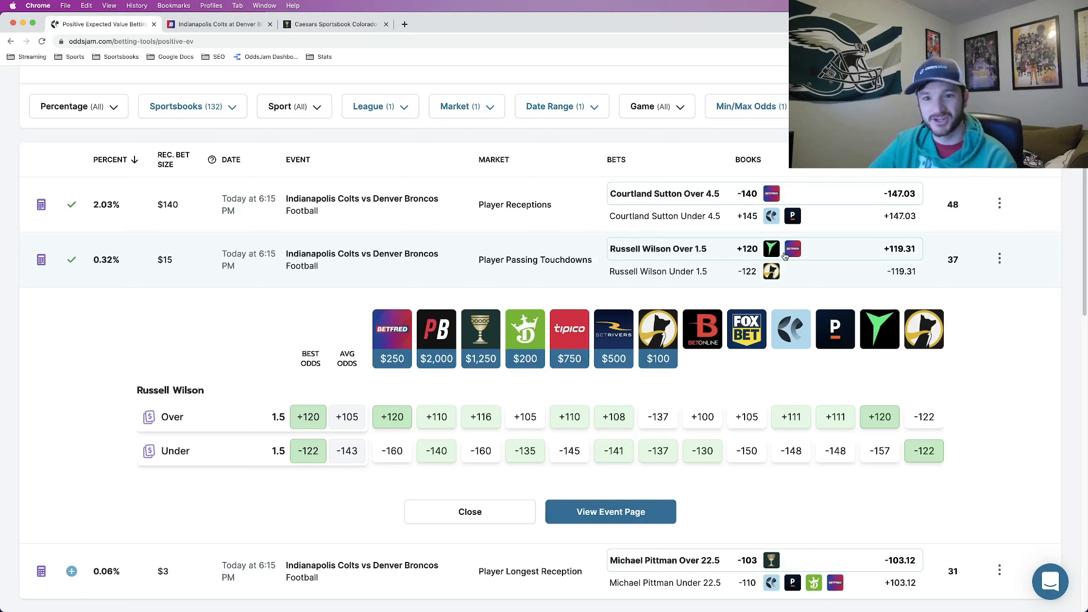
pyautogui.moveTo(685, 259)
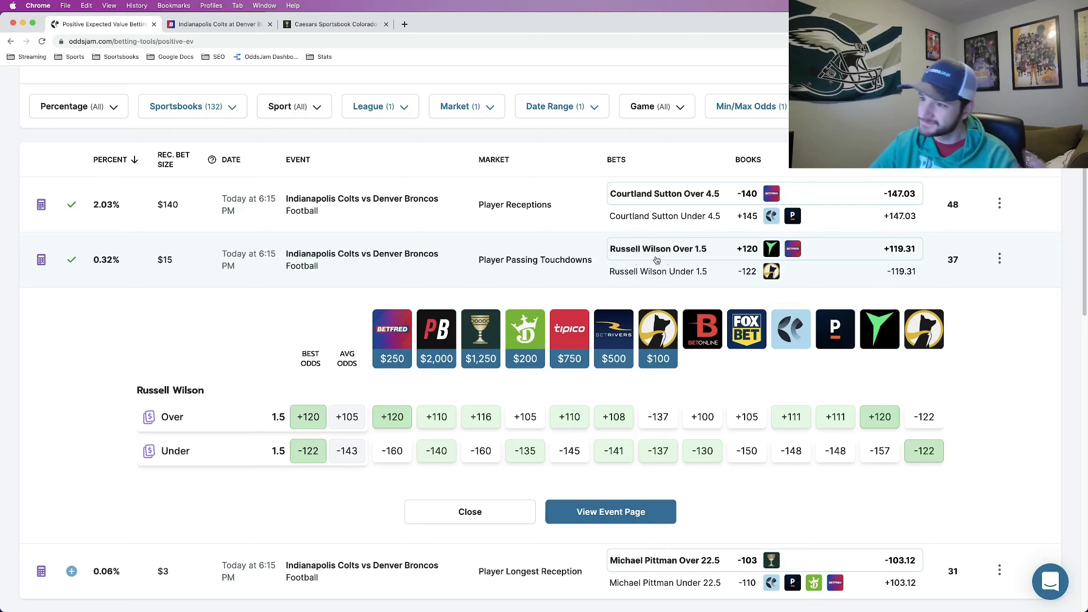
pyautogui.moveTo(515, 248)
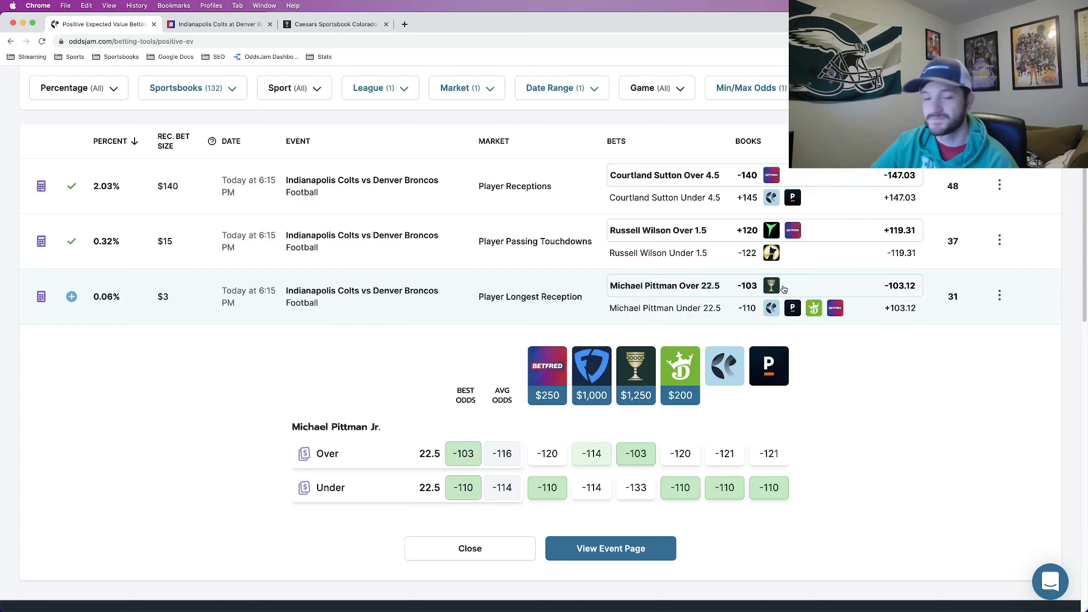
pyautogui.moveTo(771, 286)
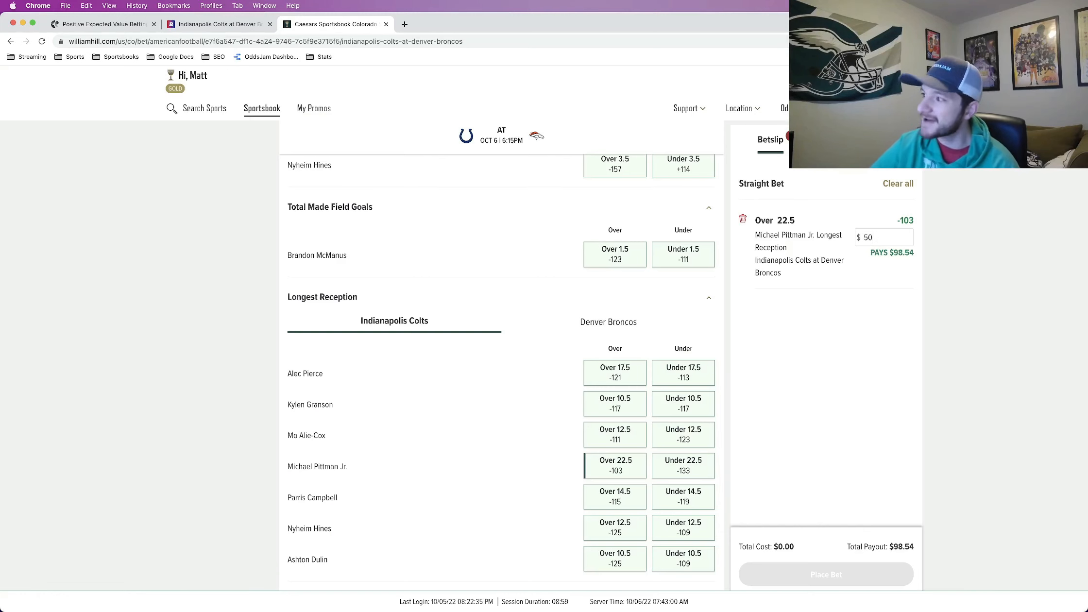
# Step: Place the $50 Caesars Pittman Over 22.5 longest reception bet and save it to the tracker
pyautogui.click(826, 575)
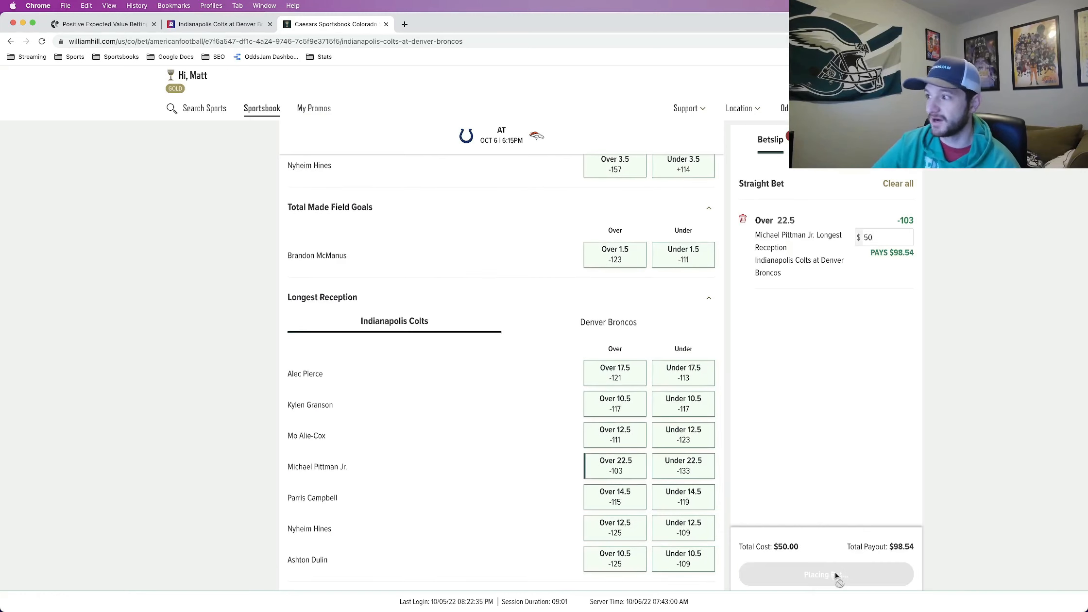
pyautogui.click(826, 574)
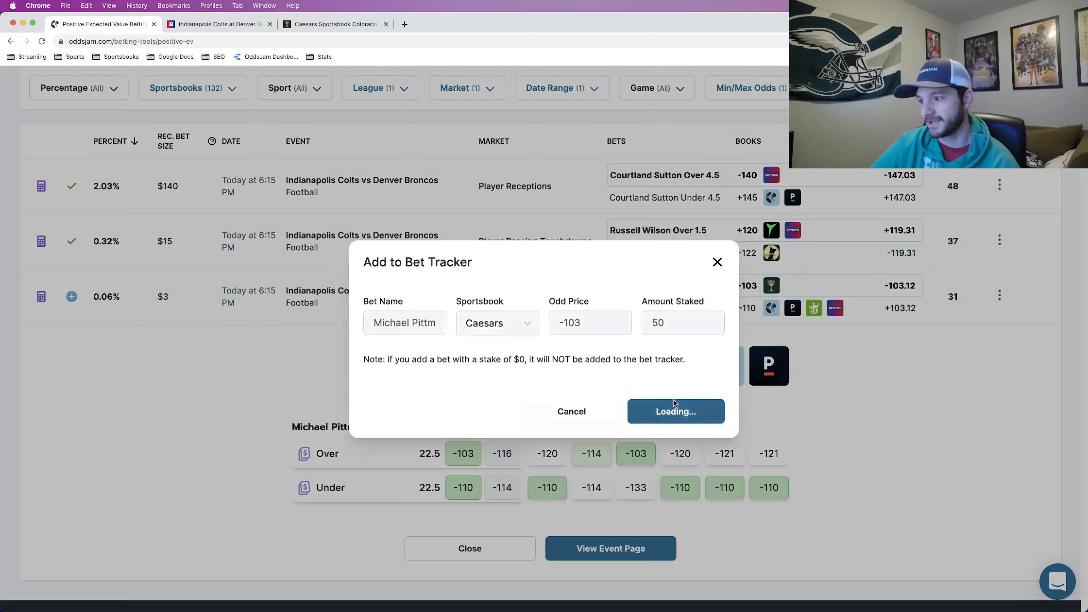
pyautogui.click(676, 411)
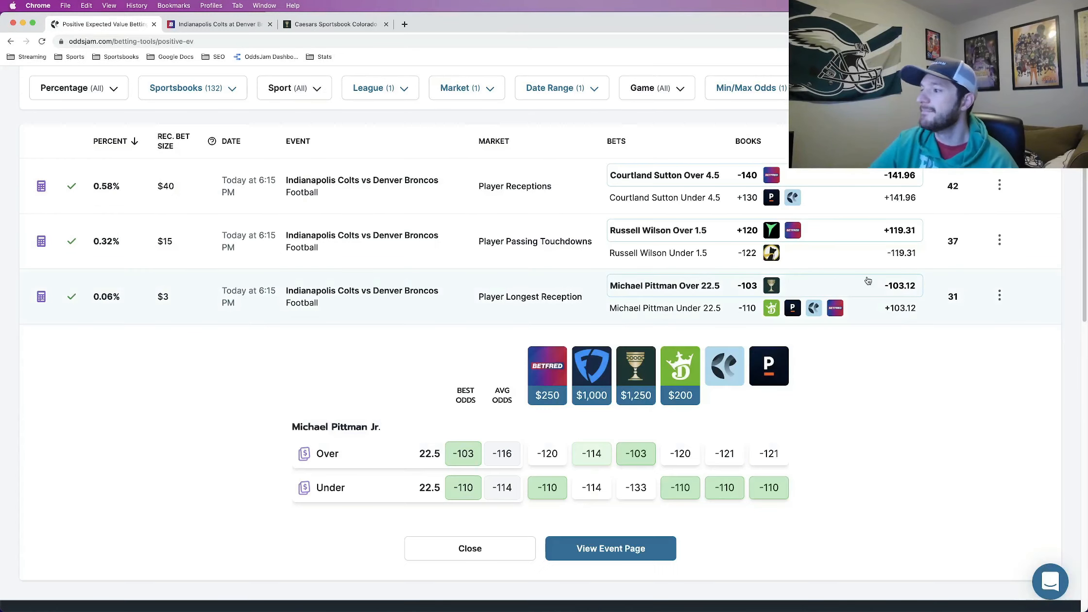
pyautogui.moveTo(771, 285)
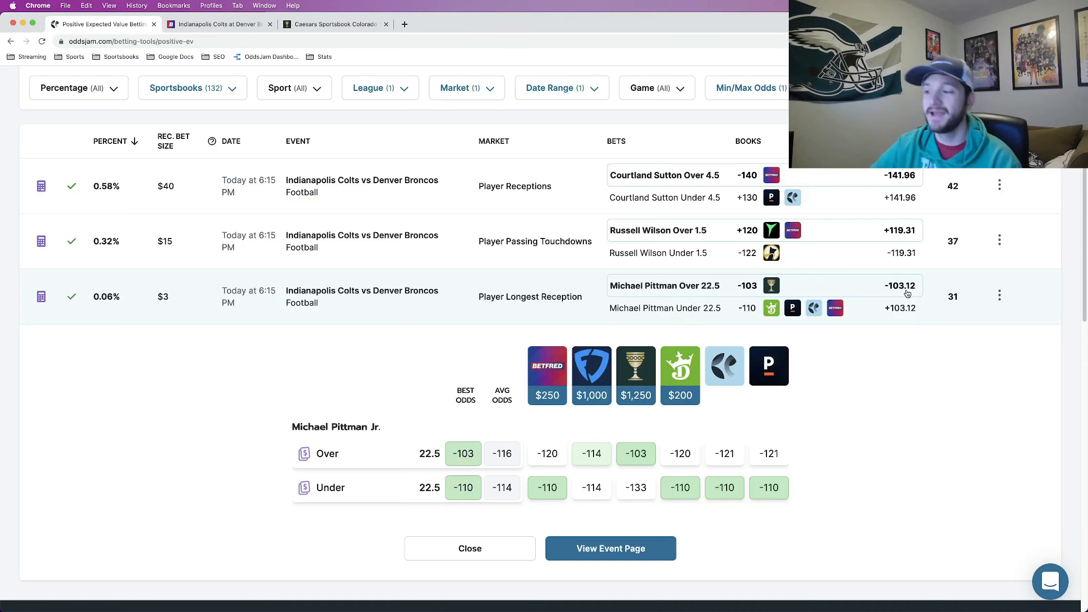
pyautogui.moveTo(546, 389)
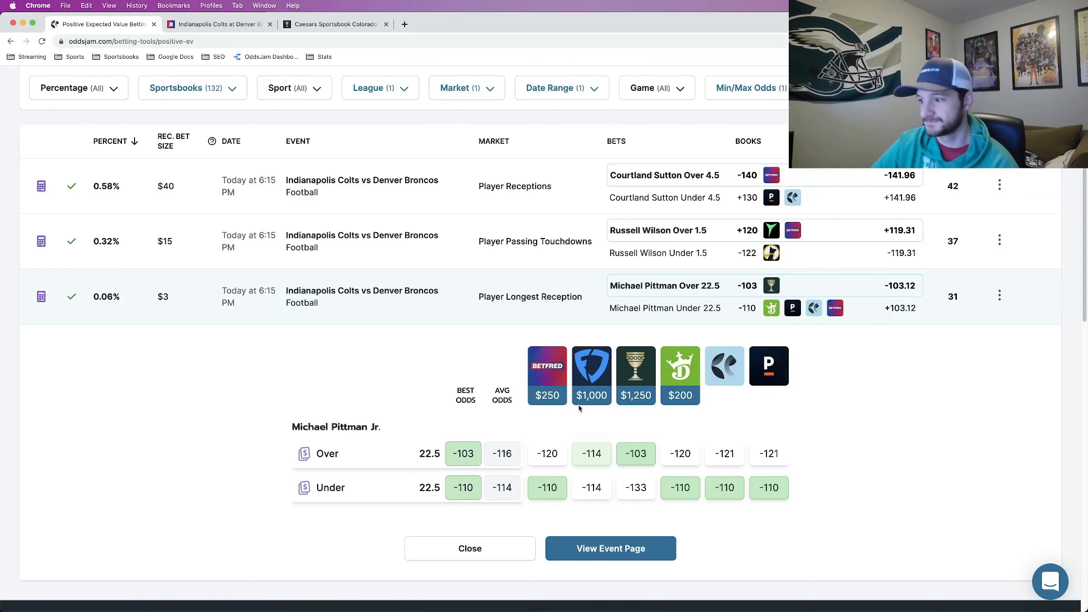
pyautogui.moveTo(597, 456)
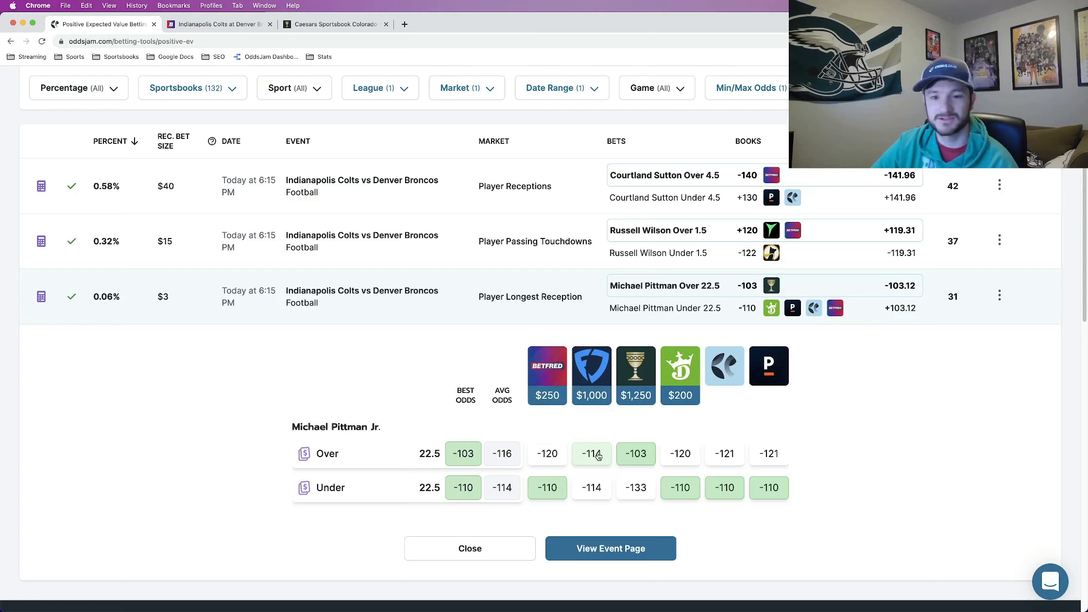
pyautogui.moveTo(768, 372)
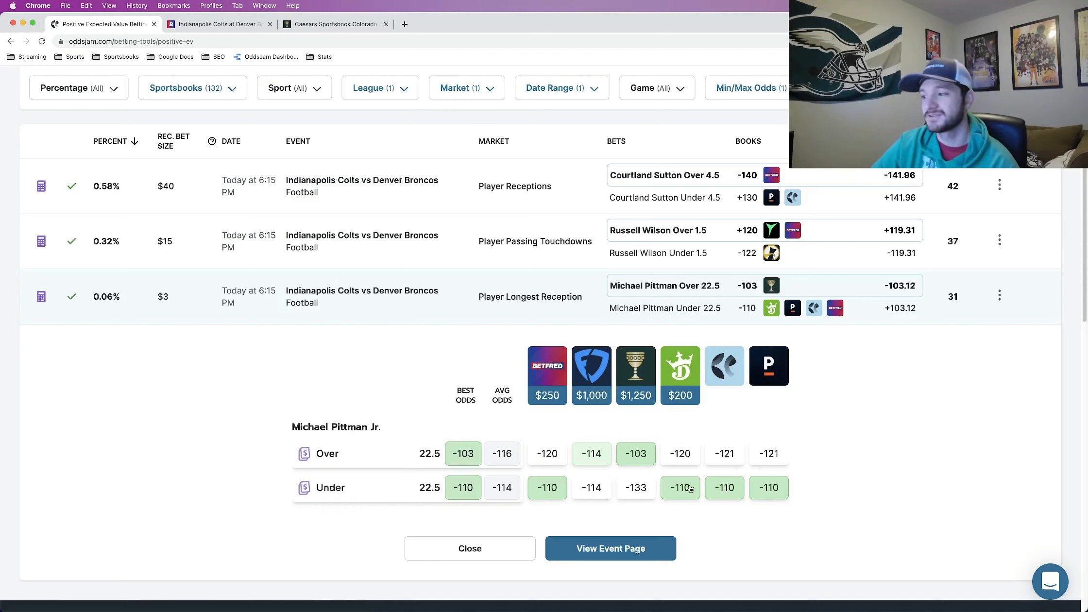
pyautogui.moveTo(803, 374)
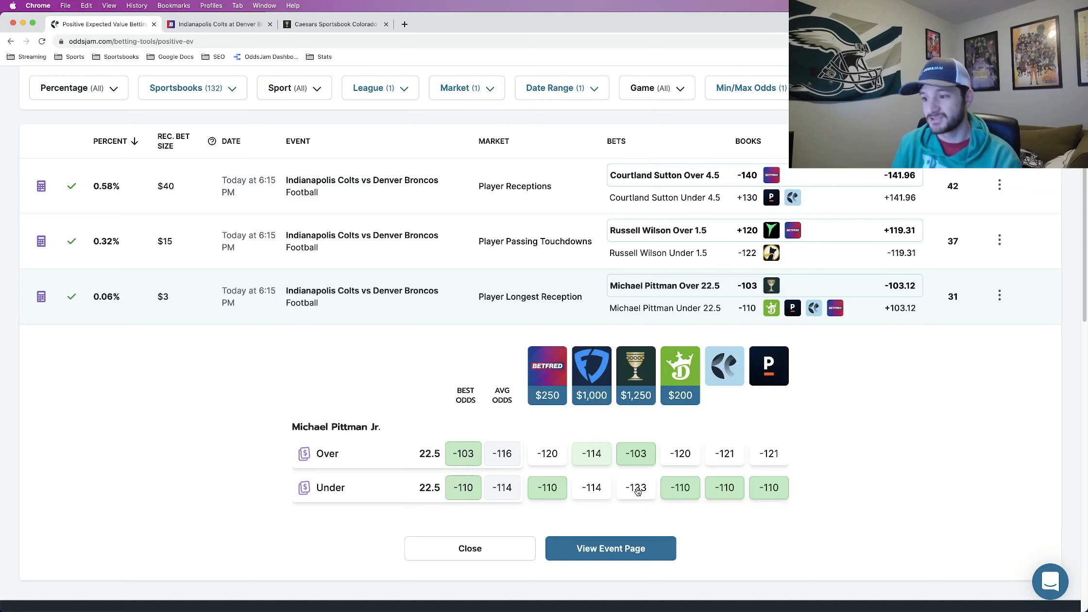
pyautogui.moveTo(589, 414)
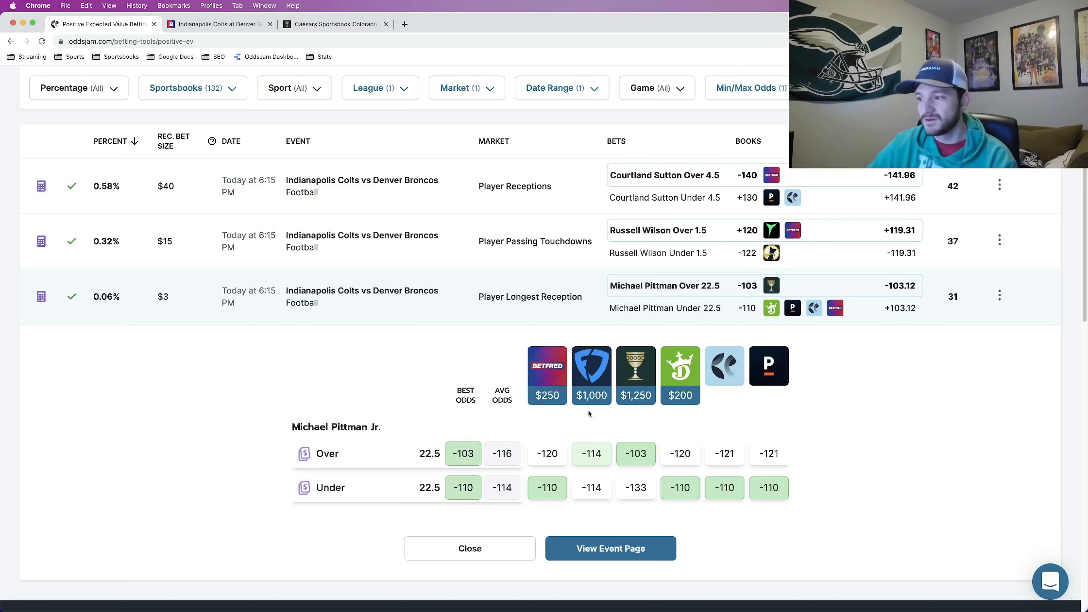
pyautogui.moveTo(593, 457)
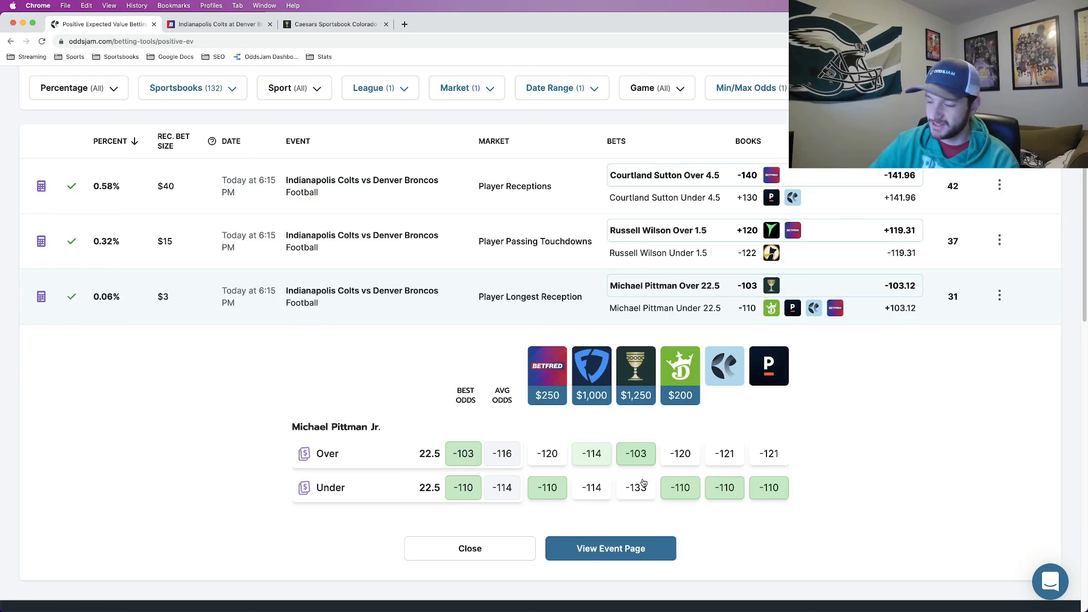
pyautogui.moveTo(649, 481)
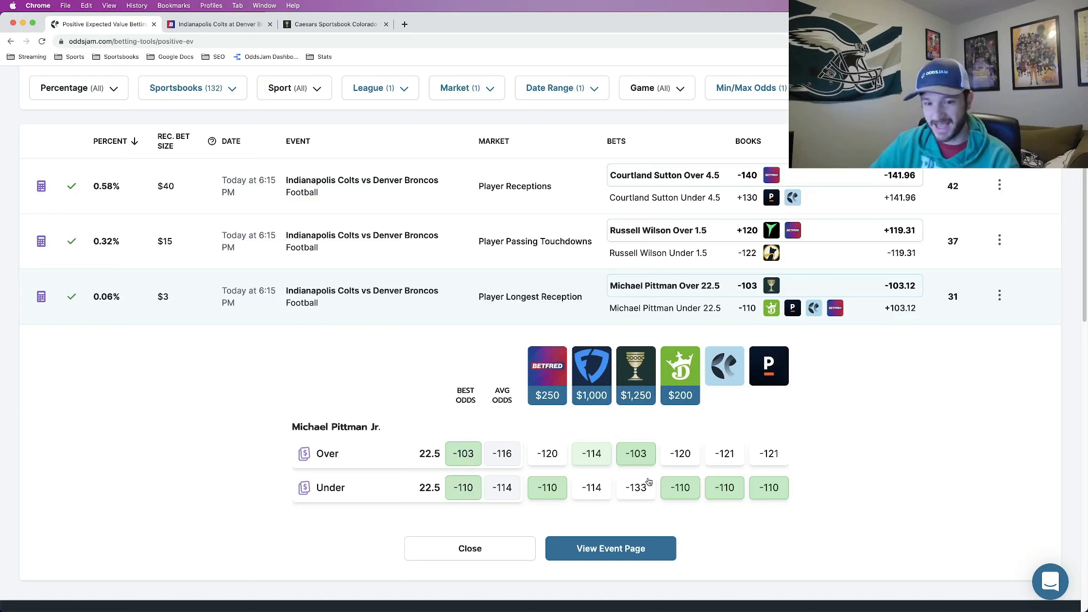
pyautogui.moveTo(641, 461)
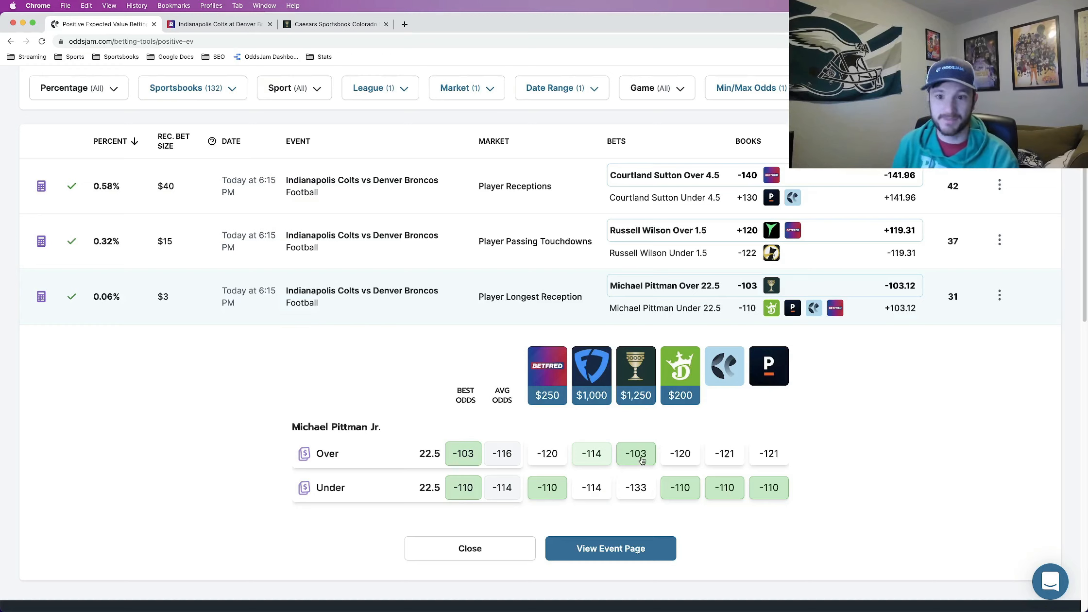
pyautogui.moveTo(639, 447)
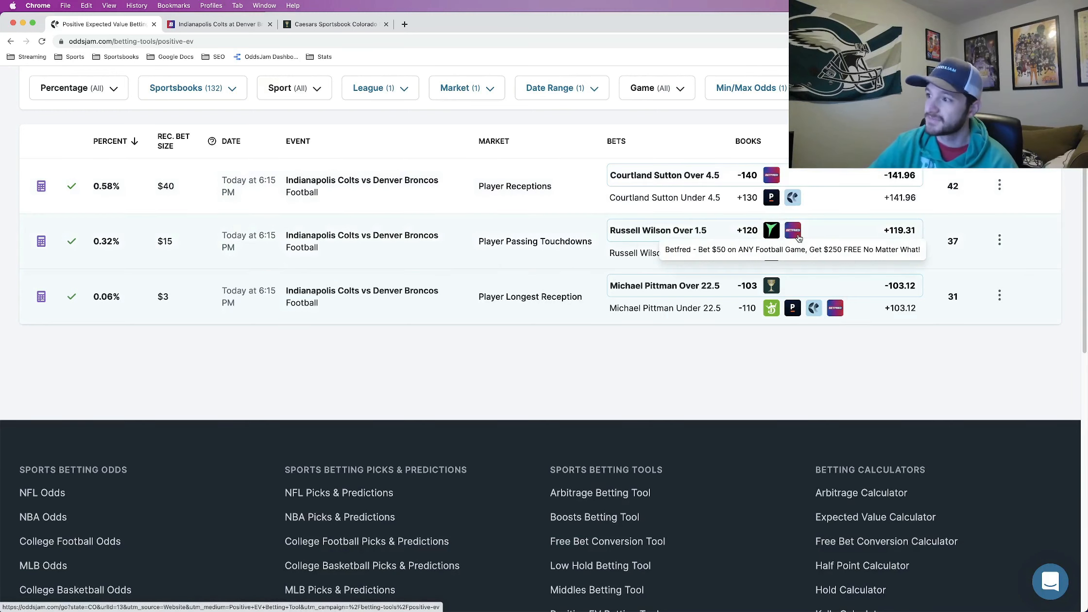
pyautogui.moveTo(692, 239)
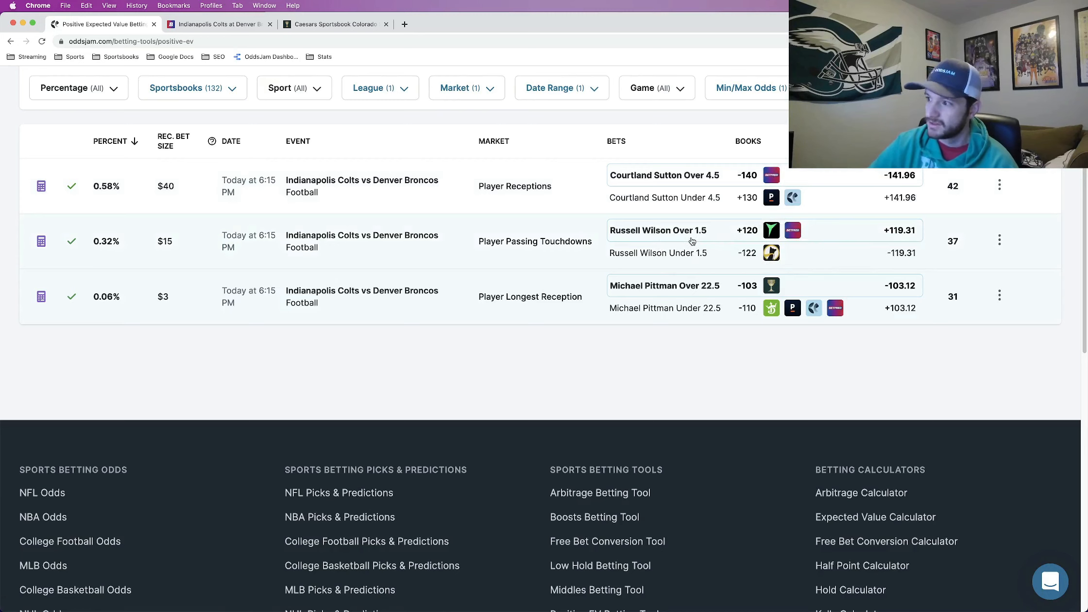
pyautogui.moveTo(793, 230)
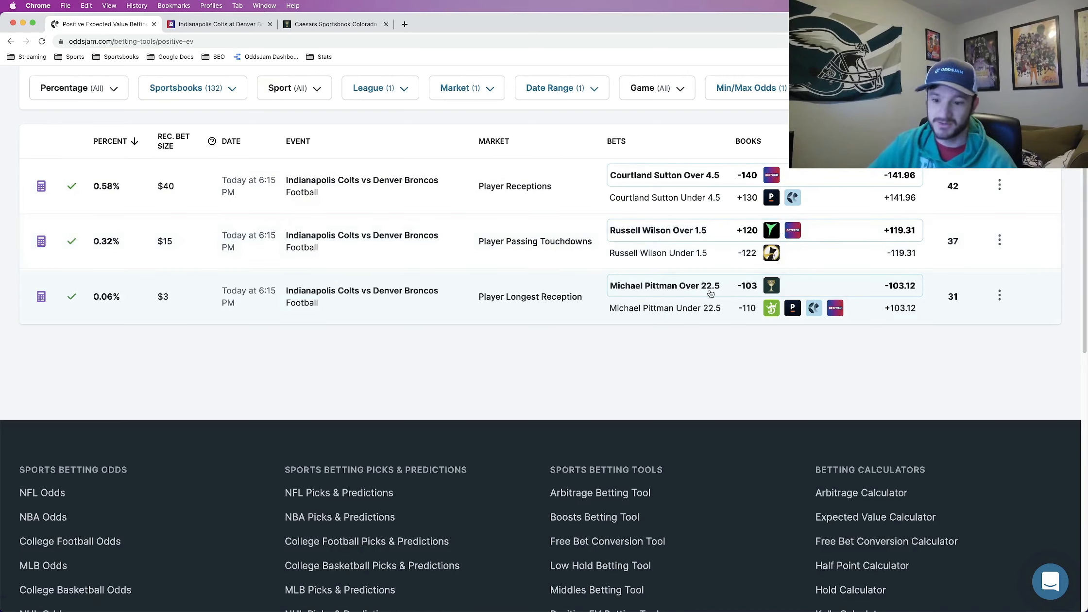
pyautogui.moveTo(772, 286)
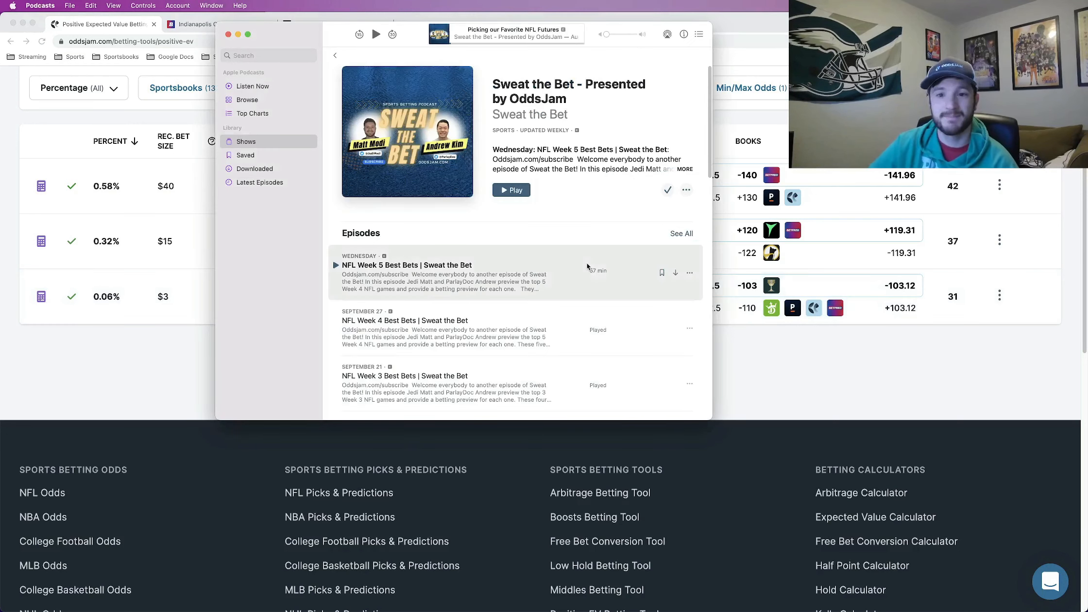
pyautogui.moveTo(605, 206)
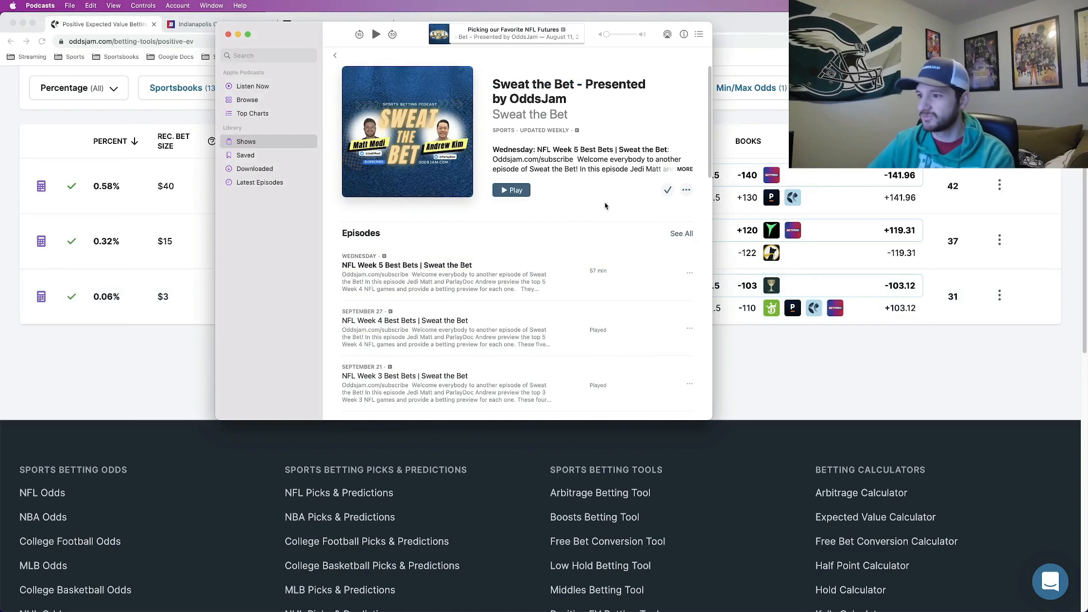